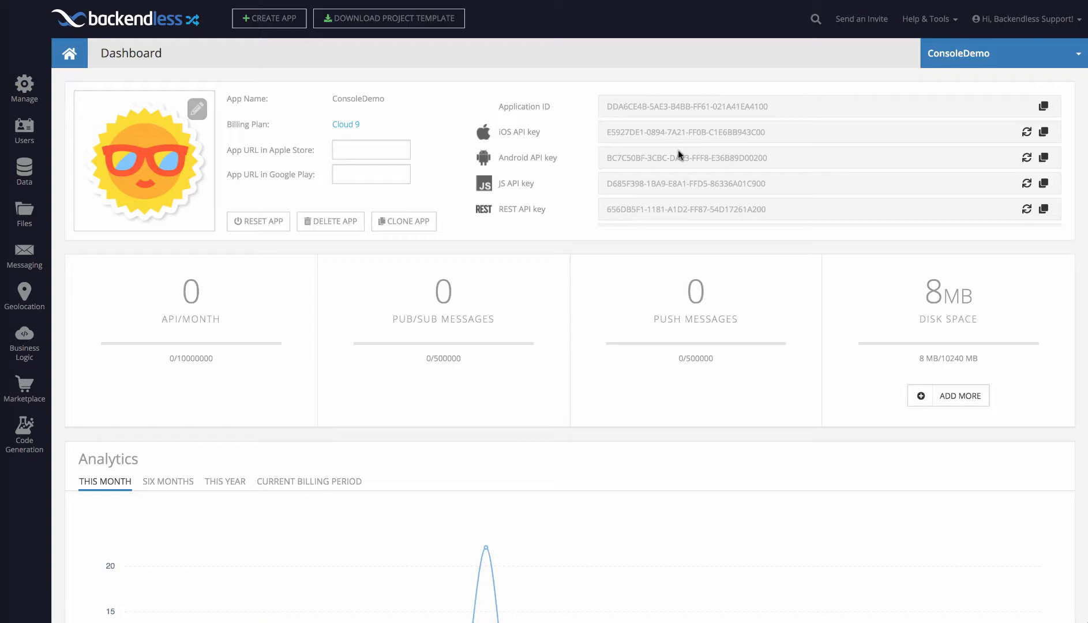
{"action": "mouse_move", "coordinate": [219, 49]}
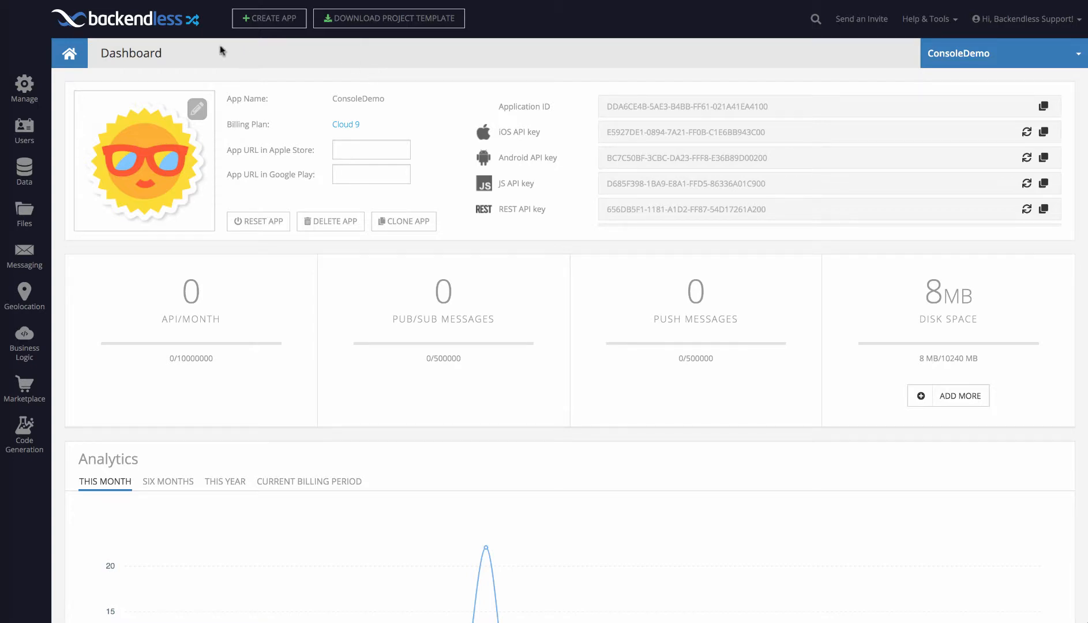
{"action": "mouse_move", "coordinate": [311, 90]}
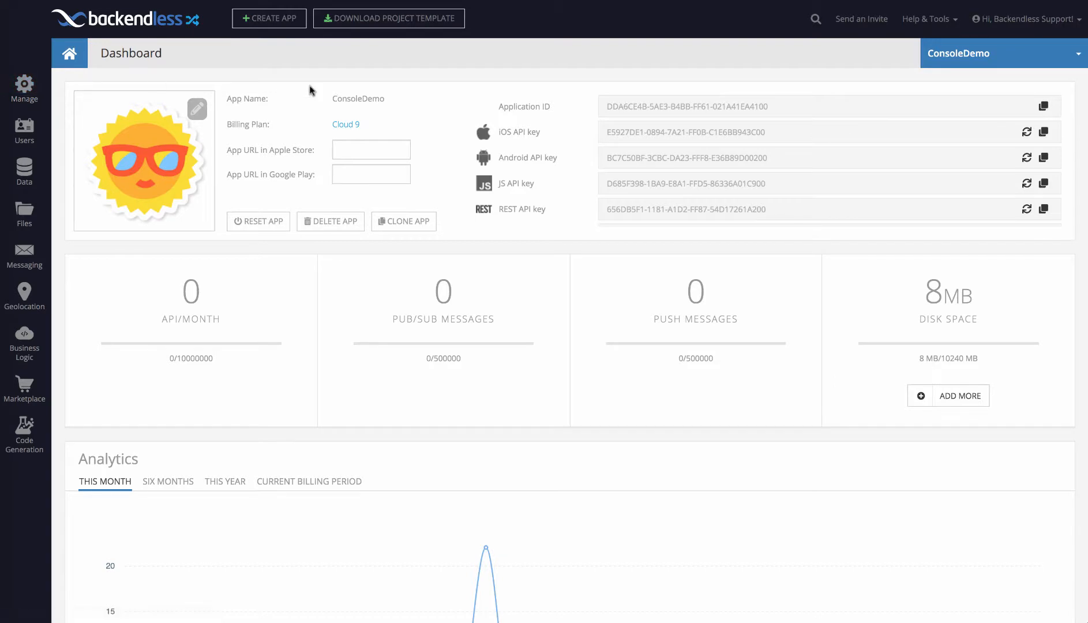
Open ConsoleDemo's Manage section to show its application ID and API keys.
{"action": "left_click", "coordinate": [23, 84]}
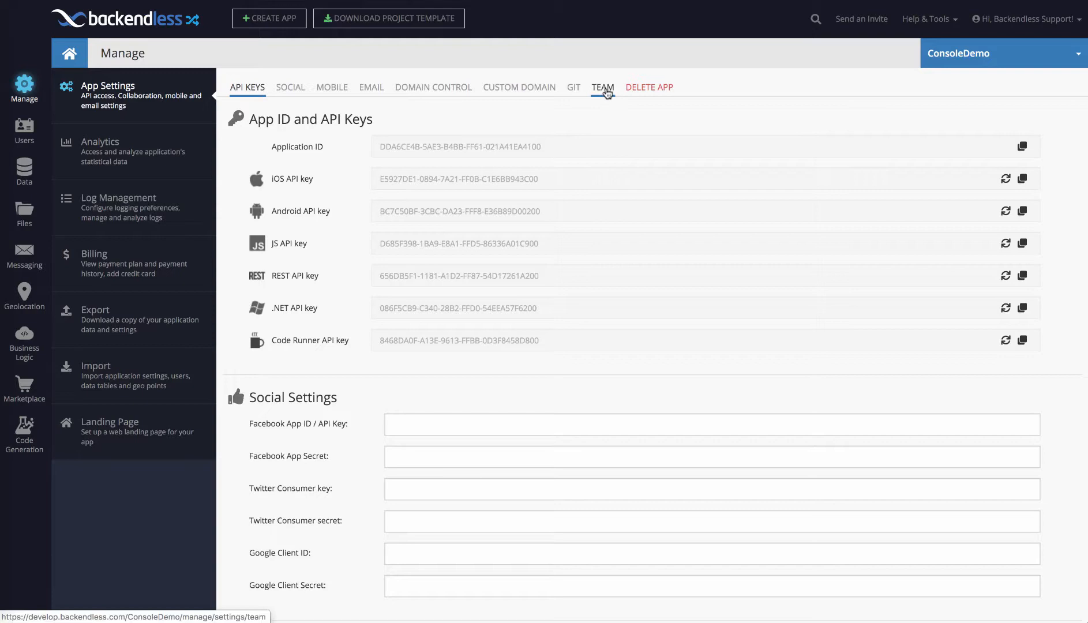
Jump to the Development Team section of App Settings.
{"action": "left_click", "coordinate": [602, 87]}
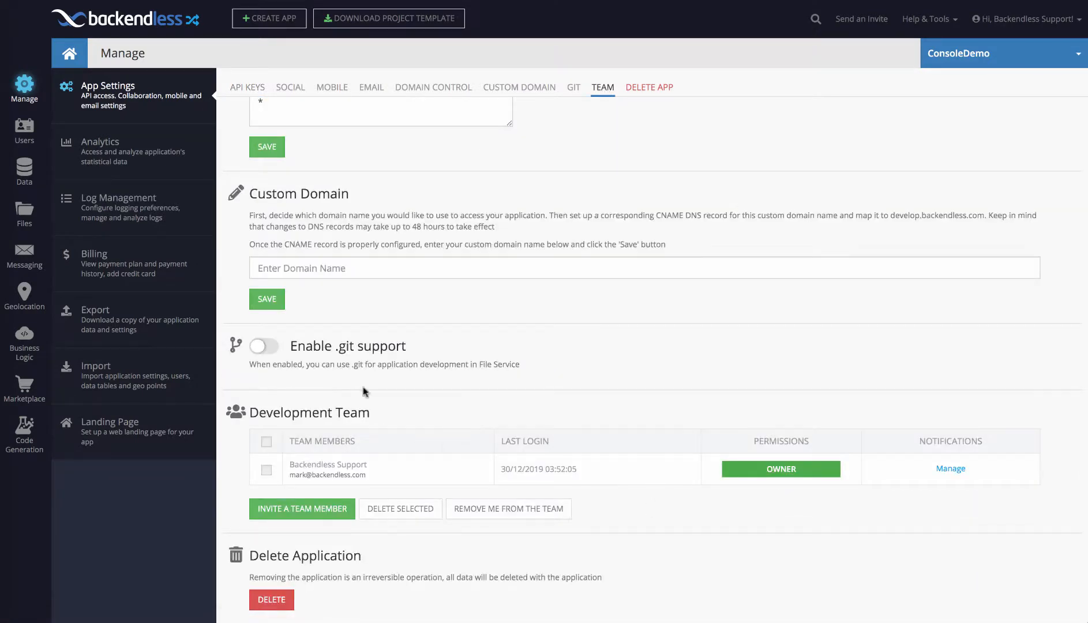
{"action": "mouse_move", "coordinate": [816, 468]}
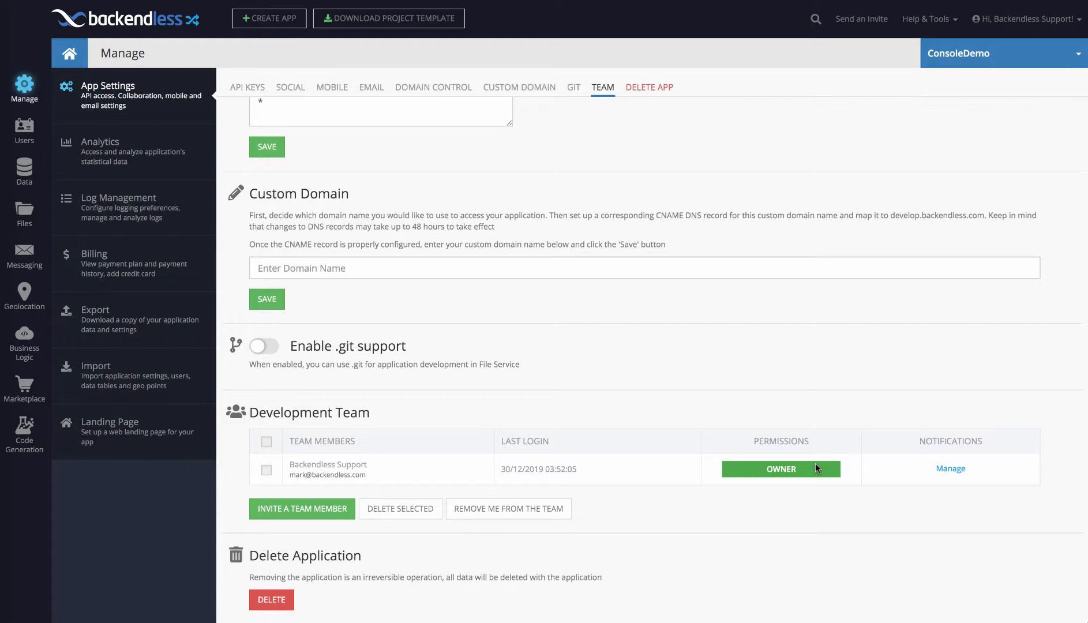
{"action": "mouse_move", "coordinate": [373, 544]}
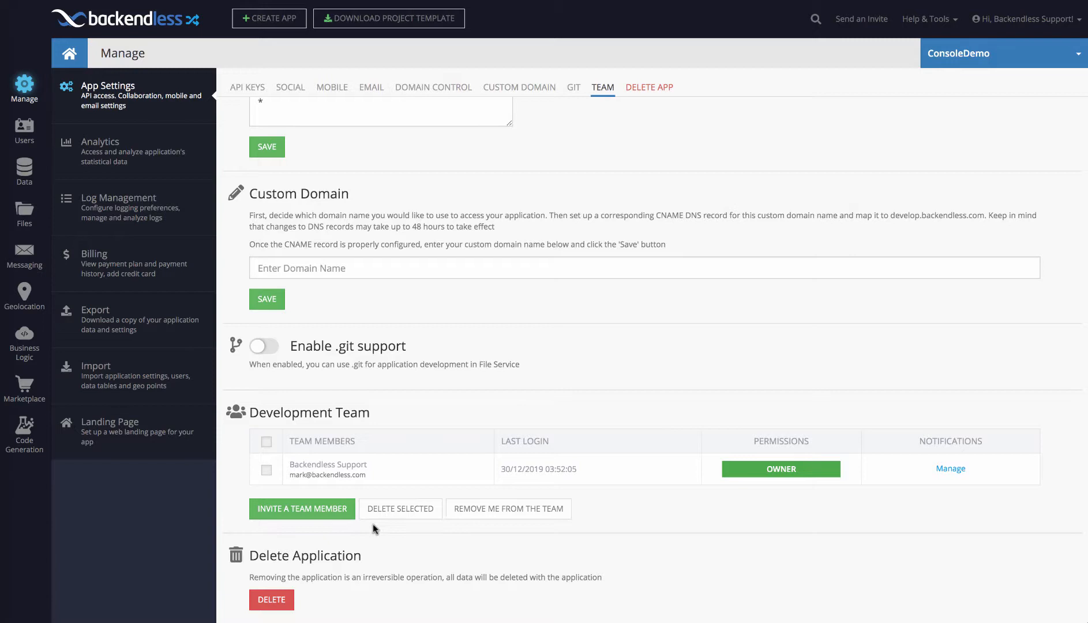
Invite the demo account 'demo@backend' to ConsoleDemo's development team.
{"action": "left_click", "coordinate": [302, 509]}
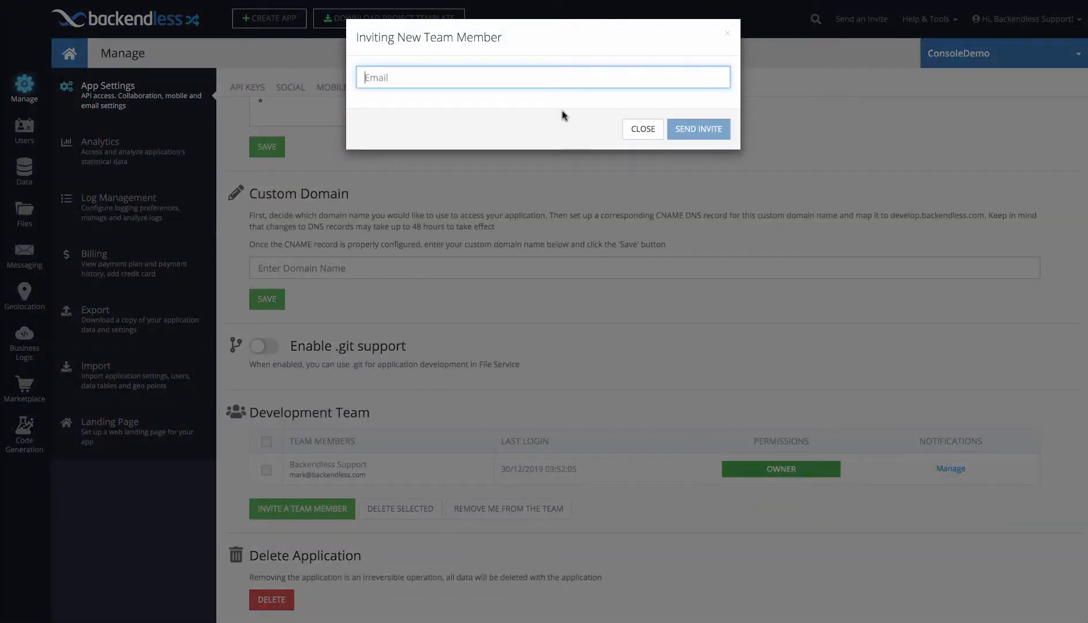
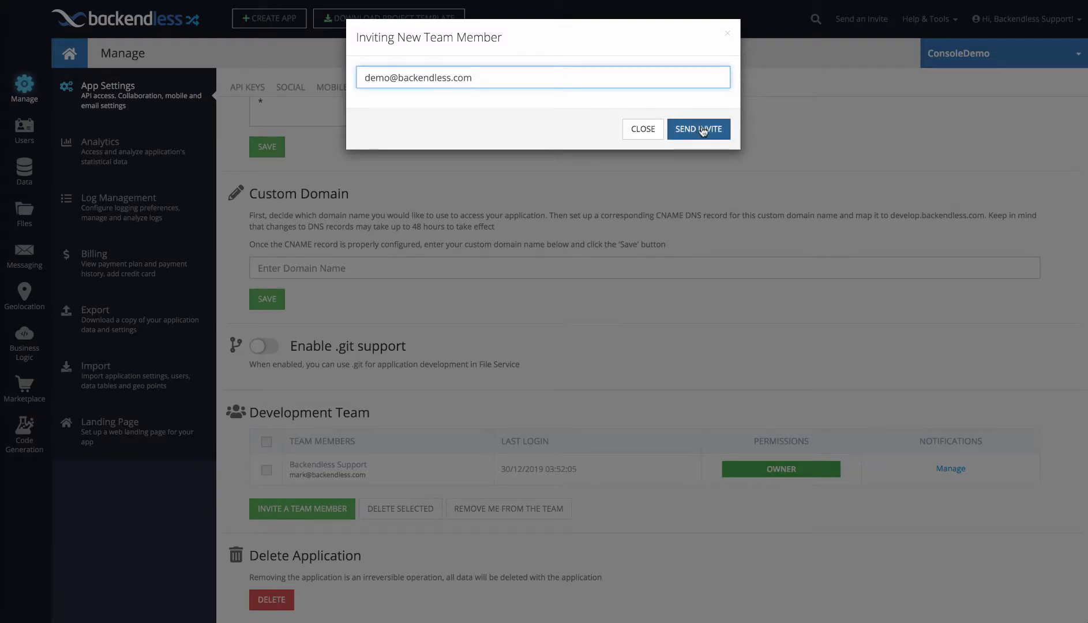
{"action": "left_click", "coordinate": [699, 129]}
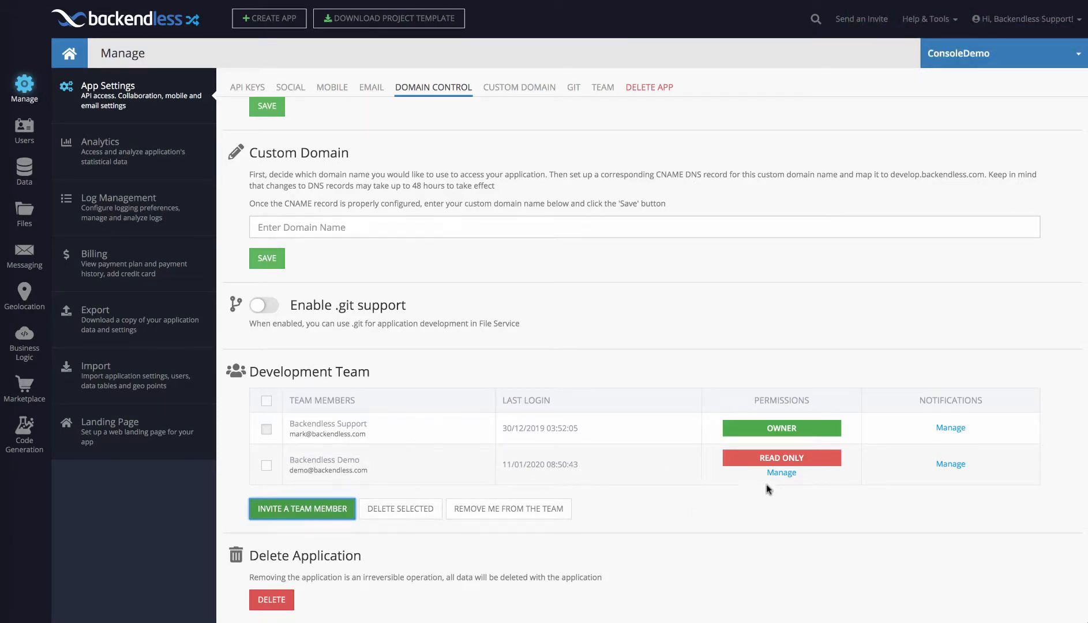
Open Backendless Demo's Developer Permissions and toggle the Delete application permission.
{"action": "left_click", "coordinate": [781, 472]}
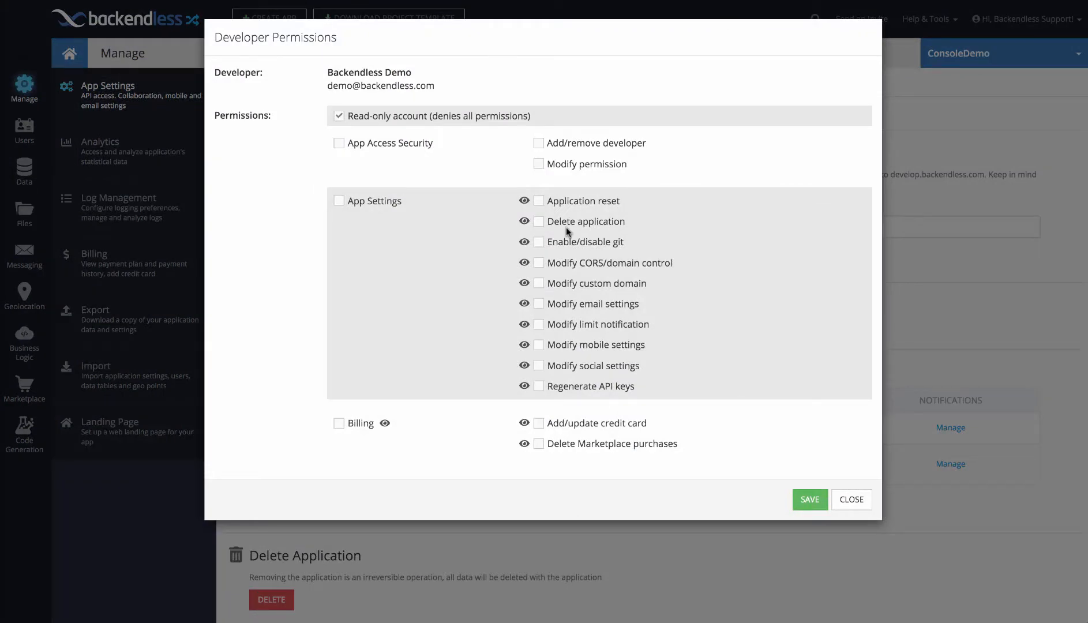
{"action": "mouse_move", "coordinate": [446, 109]}
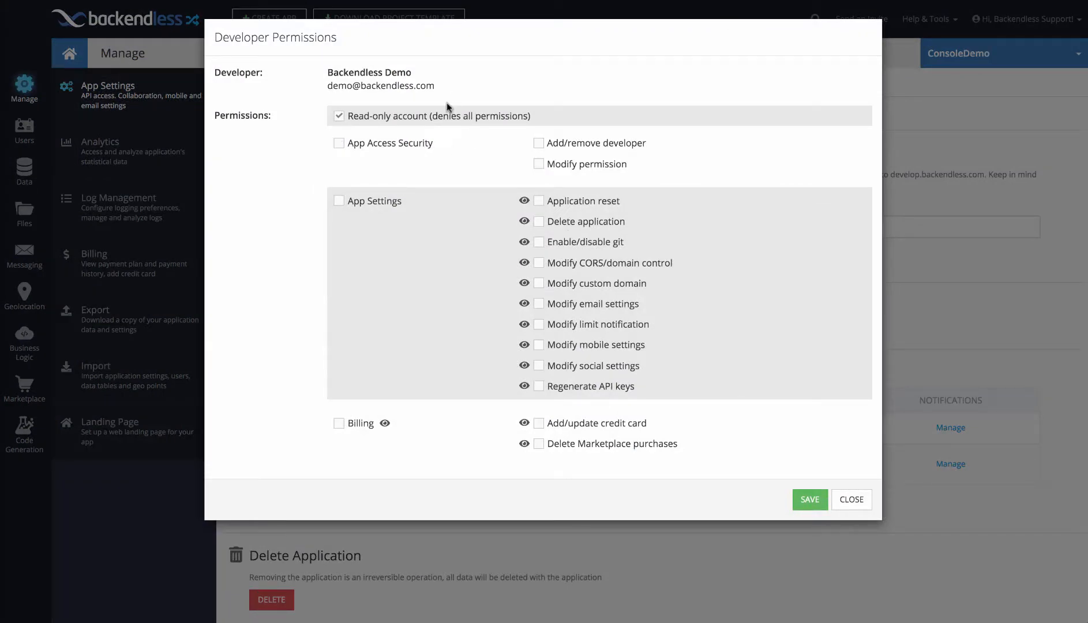
{"action": "mouse_move", "coordinate": [490, 168]}
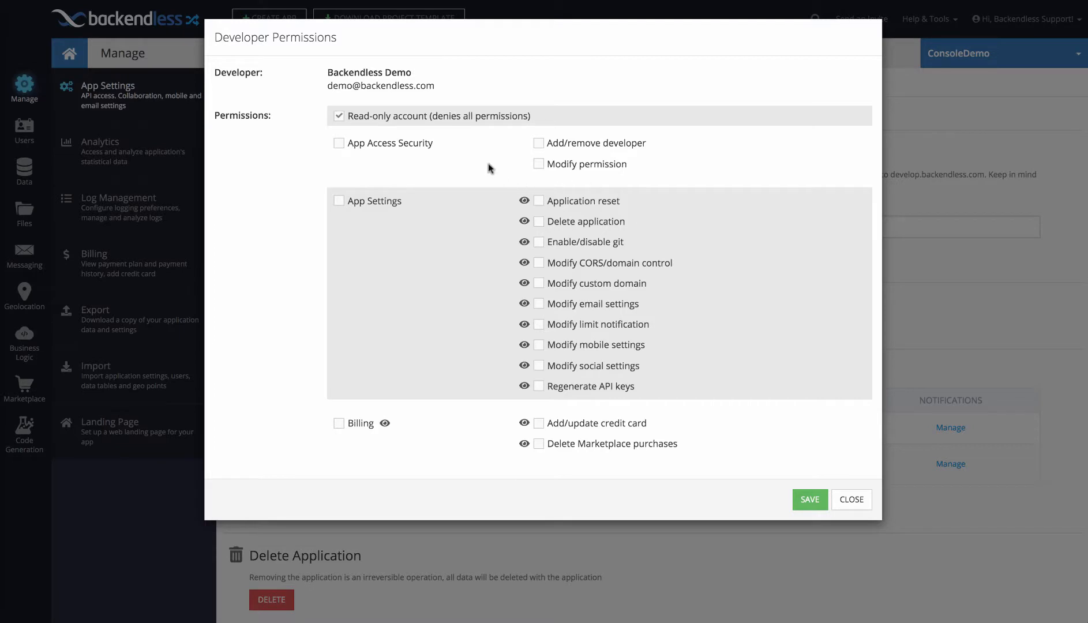
{"action": "left_click", "coordinate": [538, 222]}
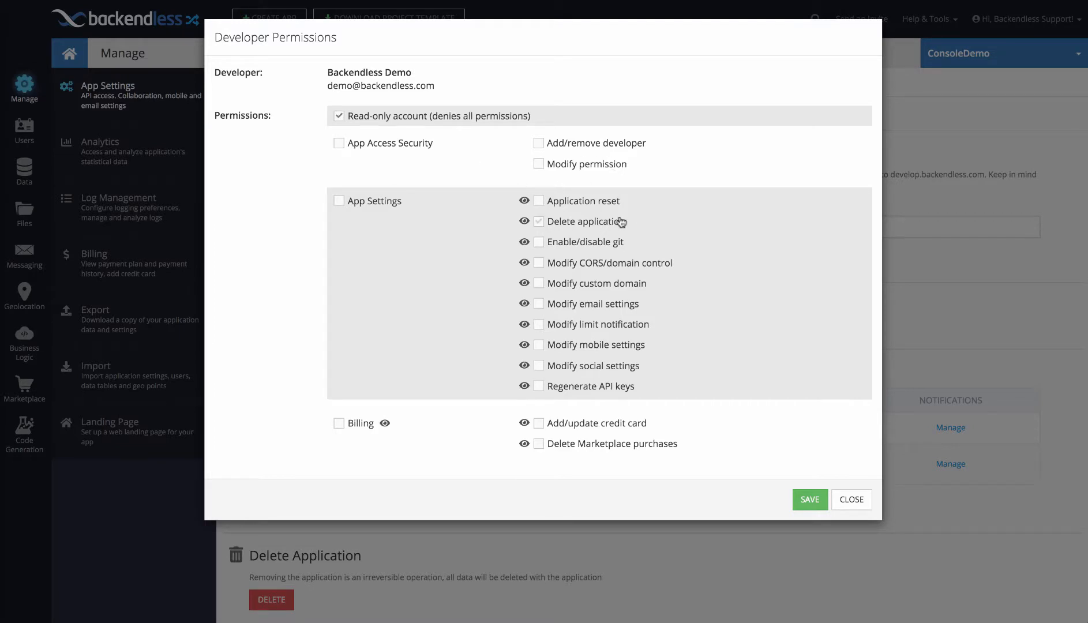
{"action": "scroll", "scroll_direction": "down", "scroll_amount": 3}
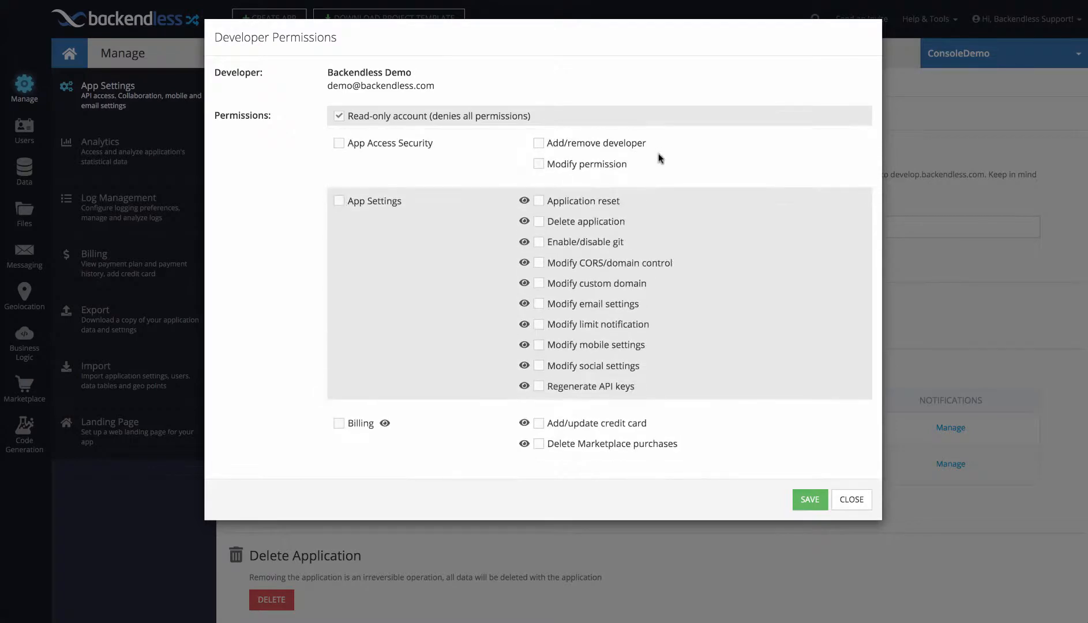
{"action": "scroll", "scroll_direction": "down", "scroll_amount": 3}
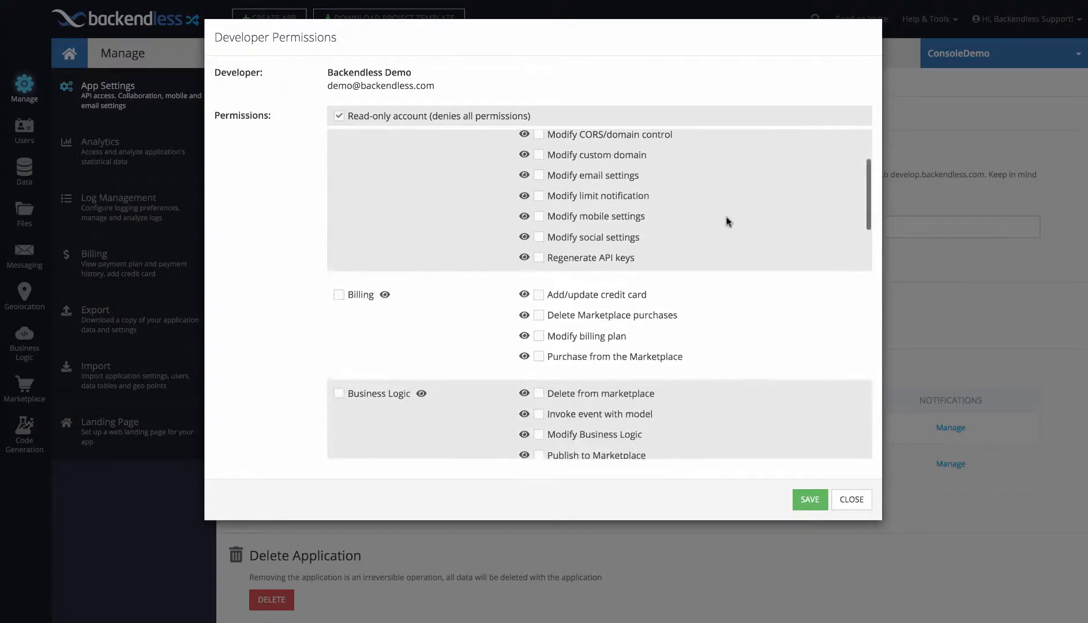
{"action": "scroll", "scroll_direction": "down", "scroll_amount": 3}
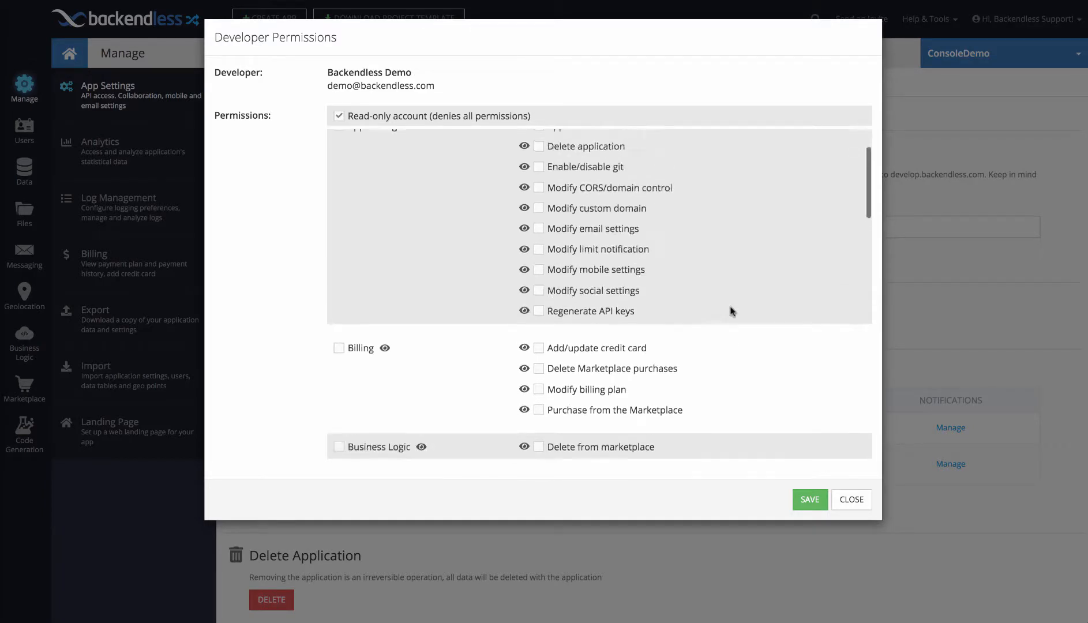
{"action": "scroll", "scroll_direction": "down", "scroll_amount": 3}
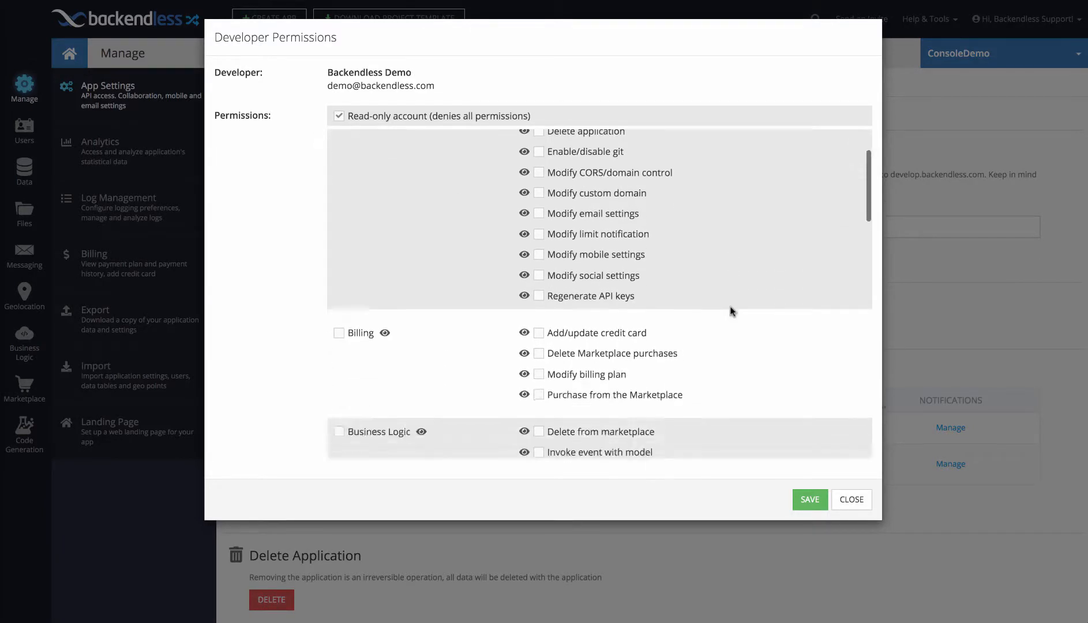
{"action": "scroll", "scroll_direction": "down", "scroll_amount": 3}
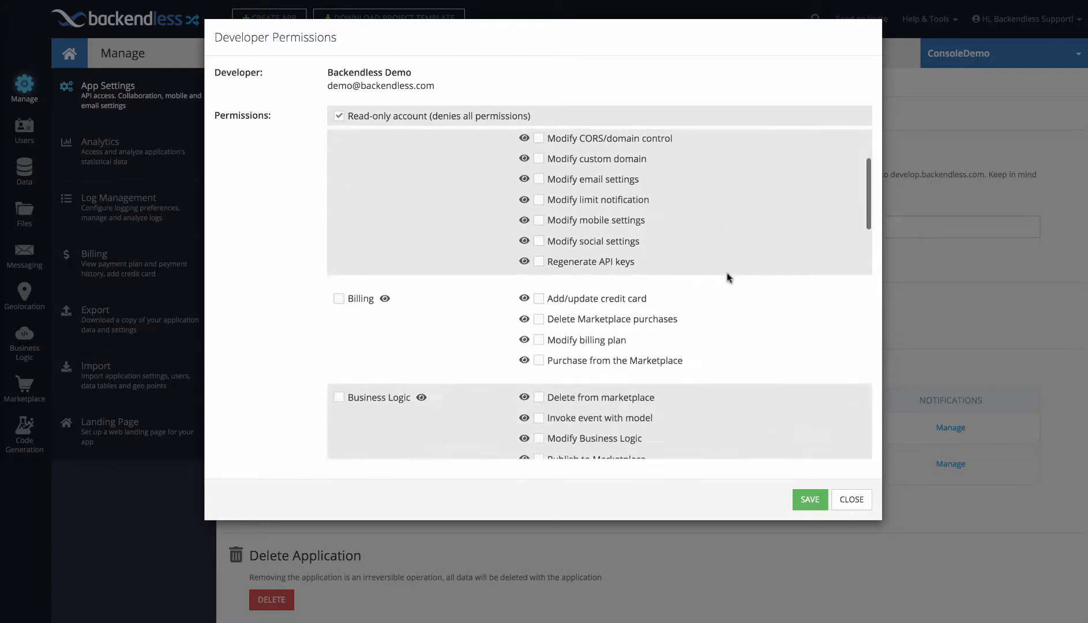
{"action": "mouse_move", "coordinate": [388, 317]}
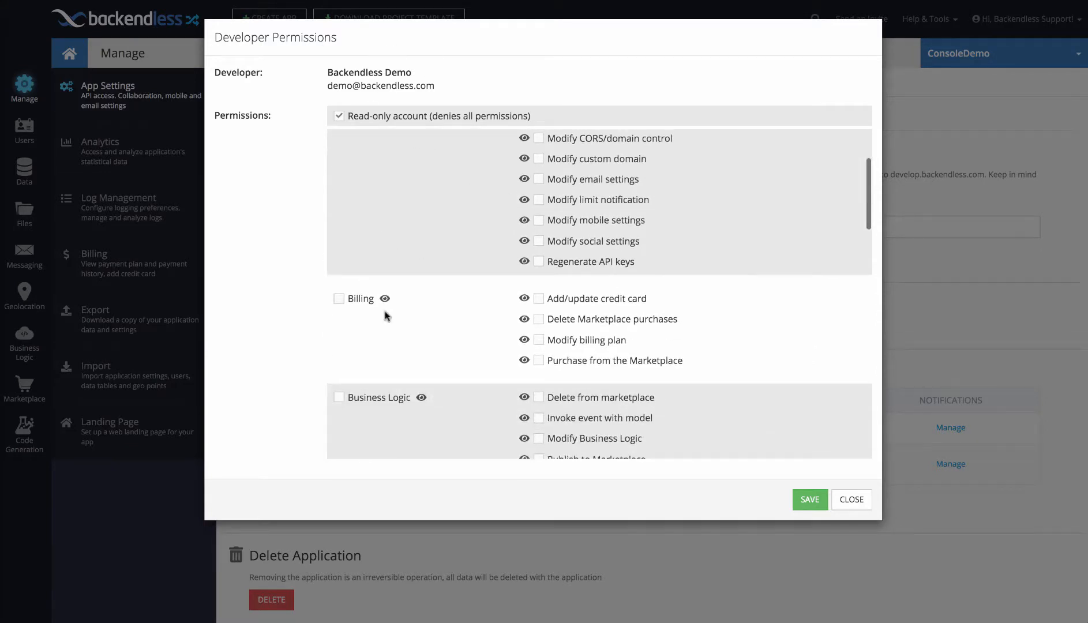
{"action": "scroll", "scroll_direction": "down", "scroll_amount": 3}
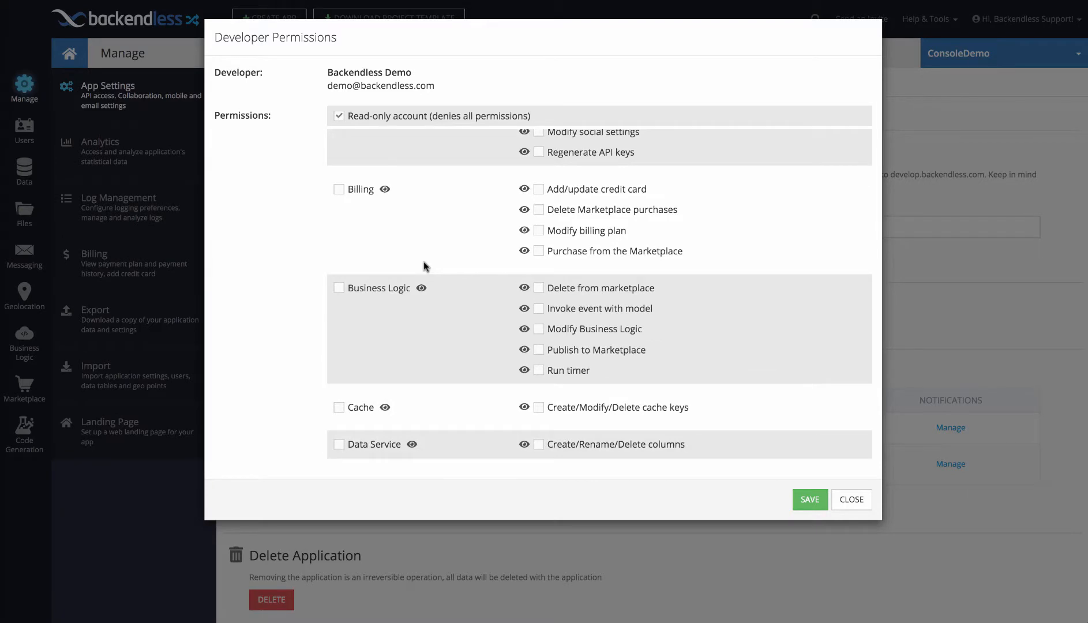
{"action": "mouse_move", "coordinate": [390, 210]}
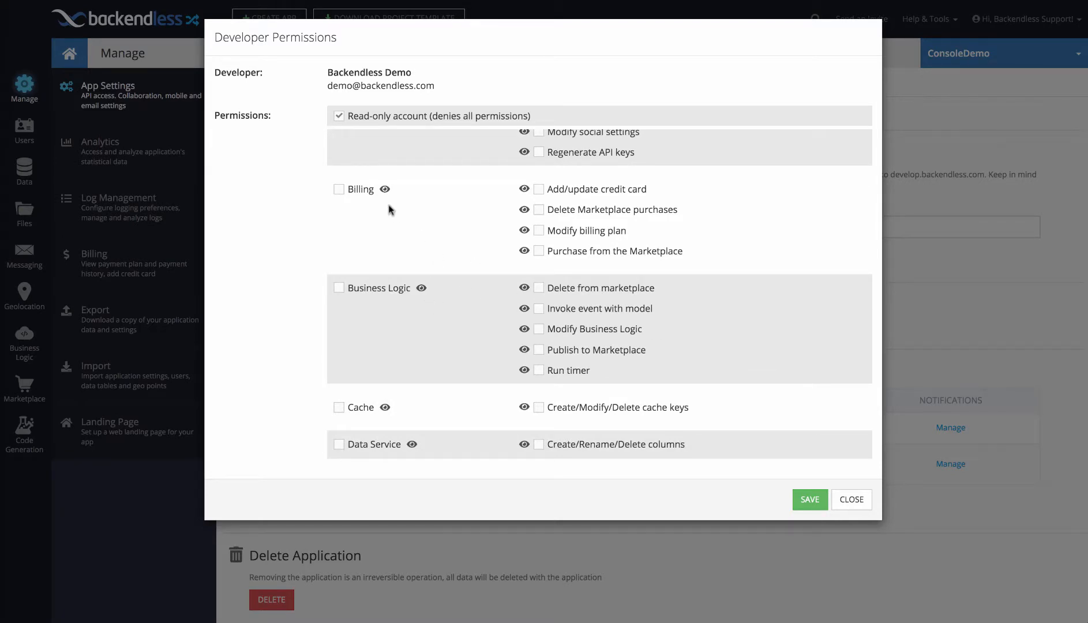
{"action": "mouse_move", "coordinate": [417, 296]}
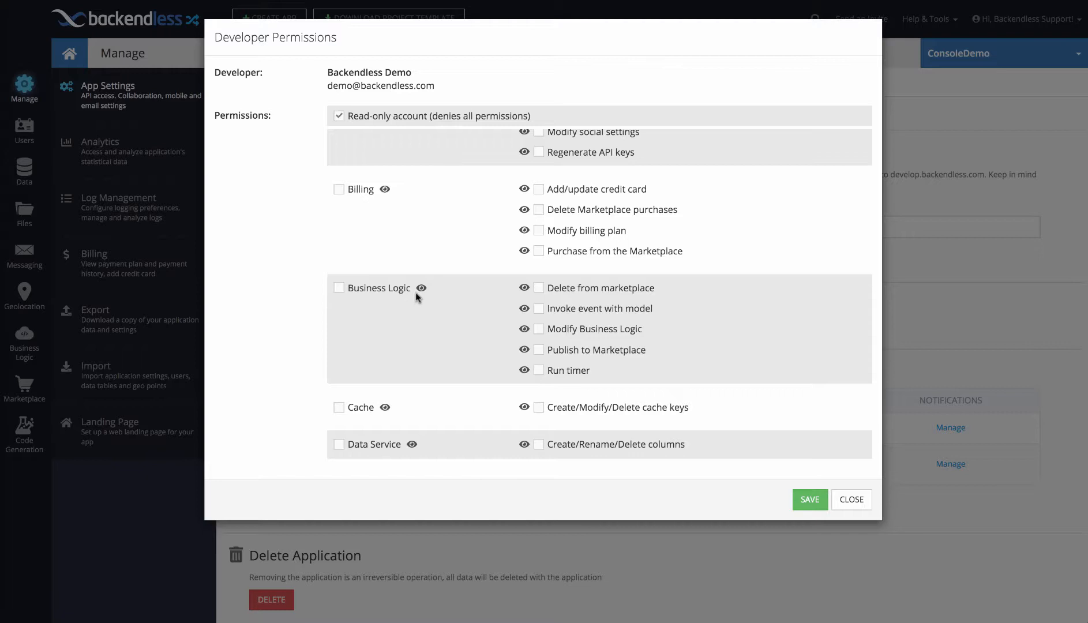
{"action": "mouse_move", "coordinate": [542, 170]}
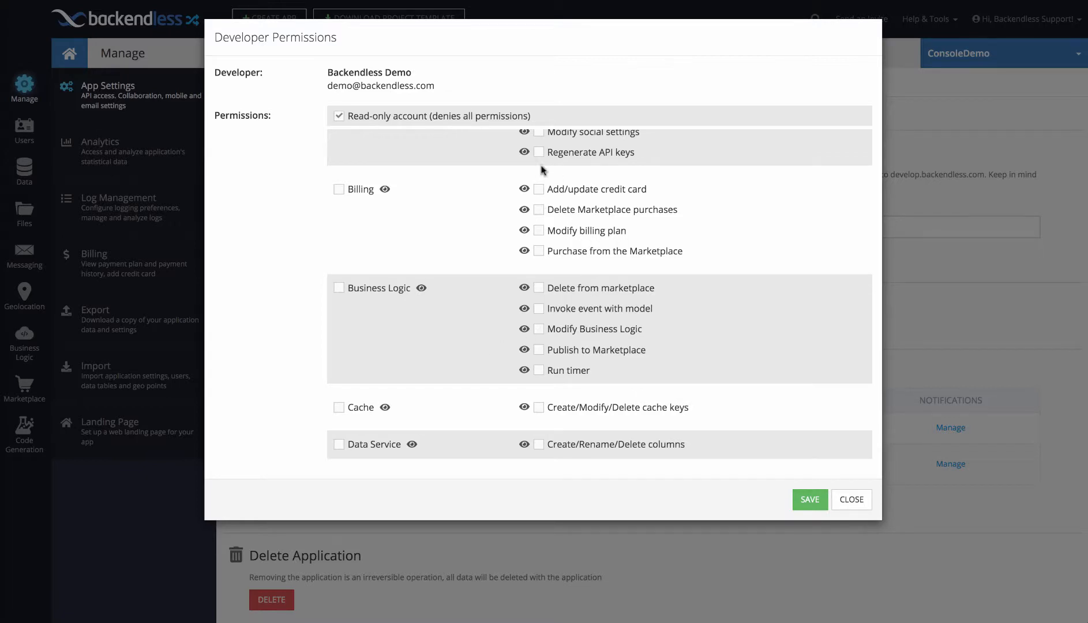
Toggle Publish to Marketplace on and back off, then close the permissions editor.
{"action": "left_click", "coordinate": [538, 370]}
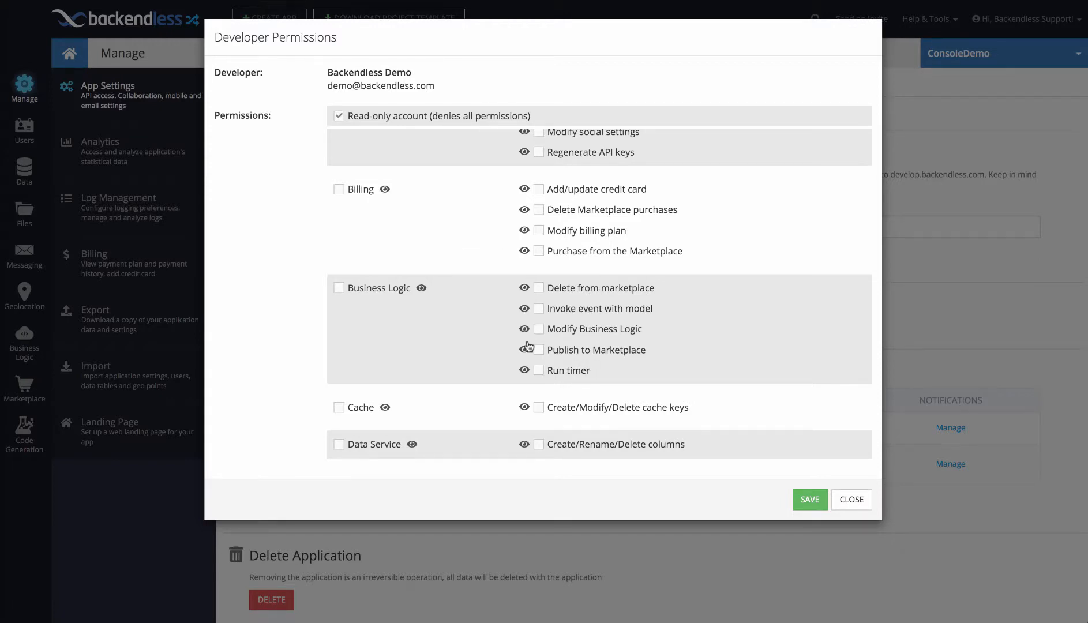
{"action": "mouse_move", "coordinate": [665, 303]}
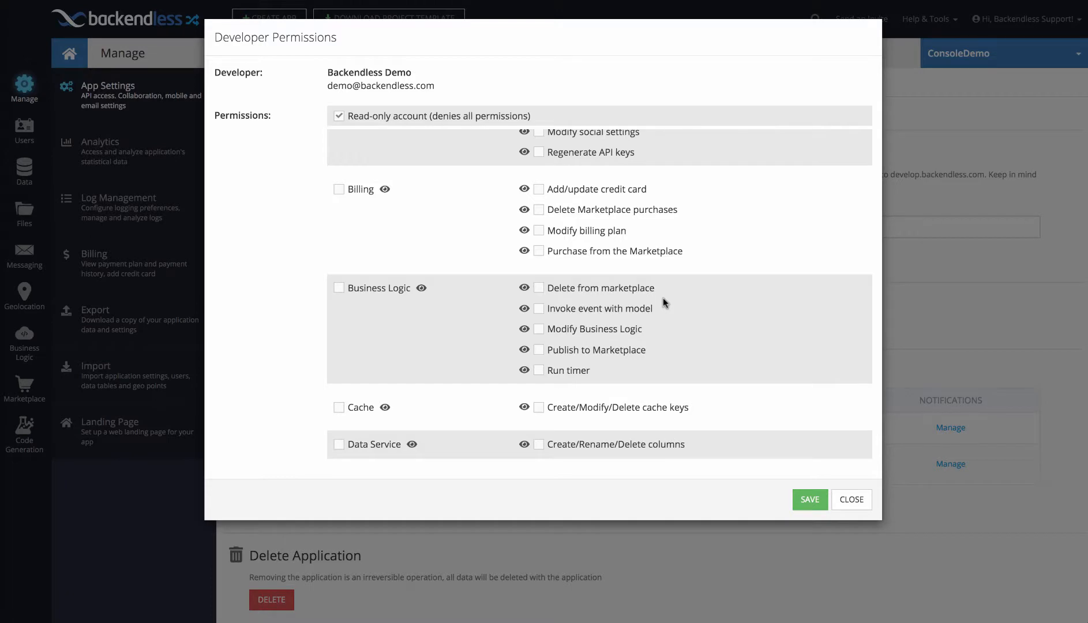
{"action": "mouse_move", "coordinate": [410, 73]}
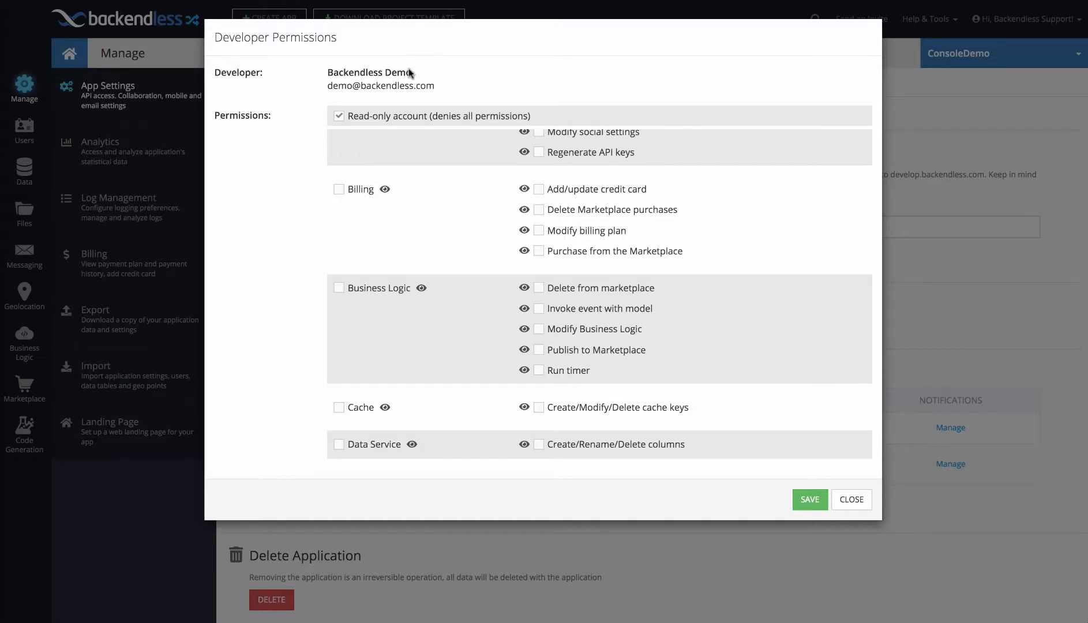
{"action": "mouse_move", "coordinate": [694, 372]}
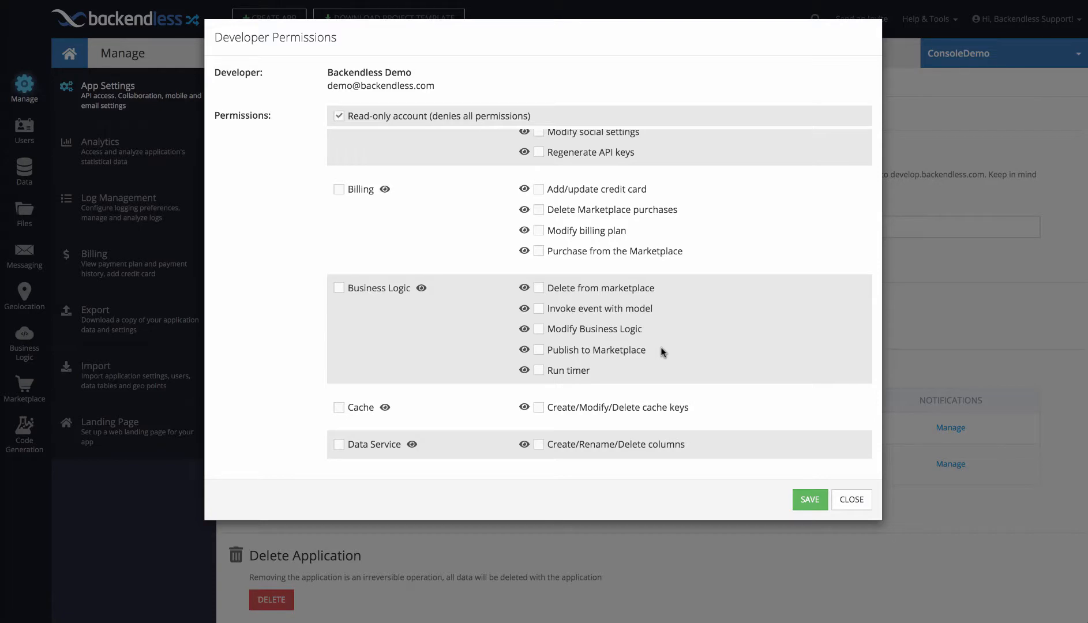
{"action": "mouse_move", "coordinate": [672, 347]}
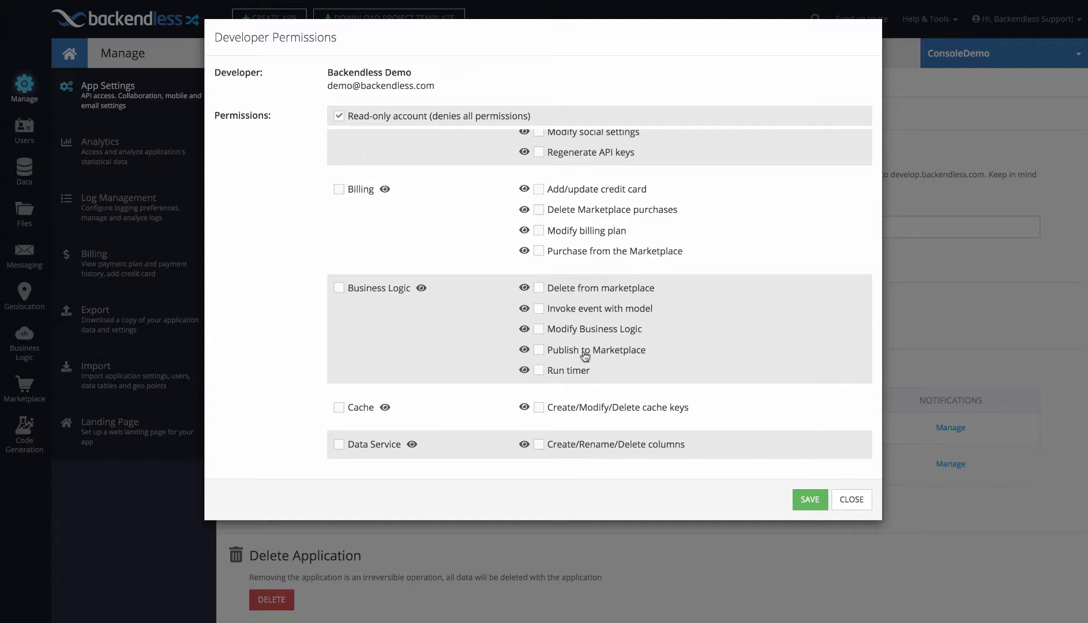
{"action": "left_click", "coordinate": [538, 350]}
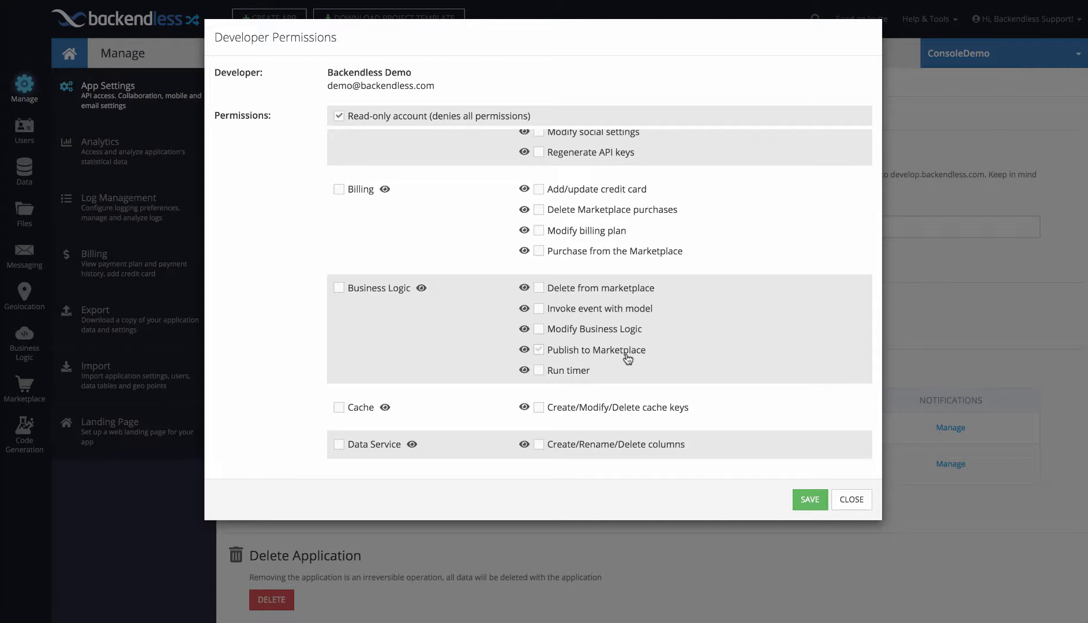
{"action": "mouse_move", "coordinate": [605, 347]}
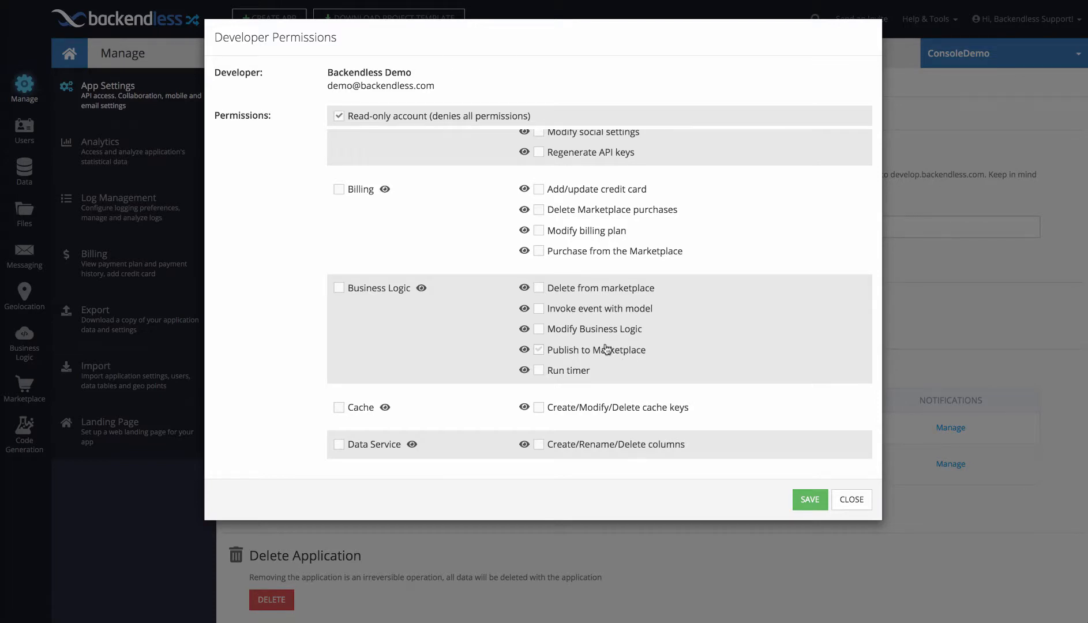
{"action": "left_click", "coordinate": [539, 349]}
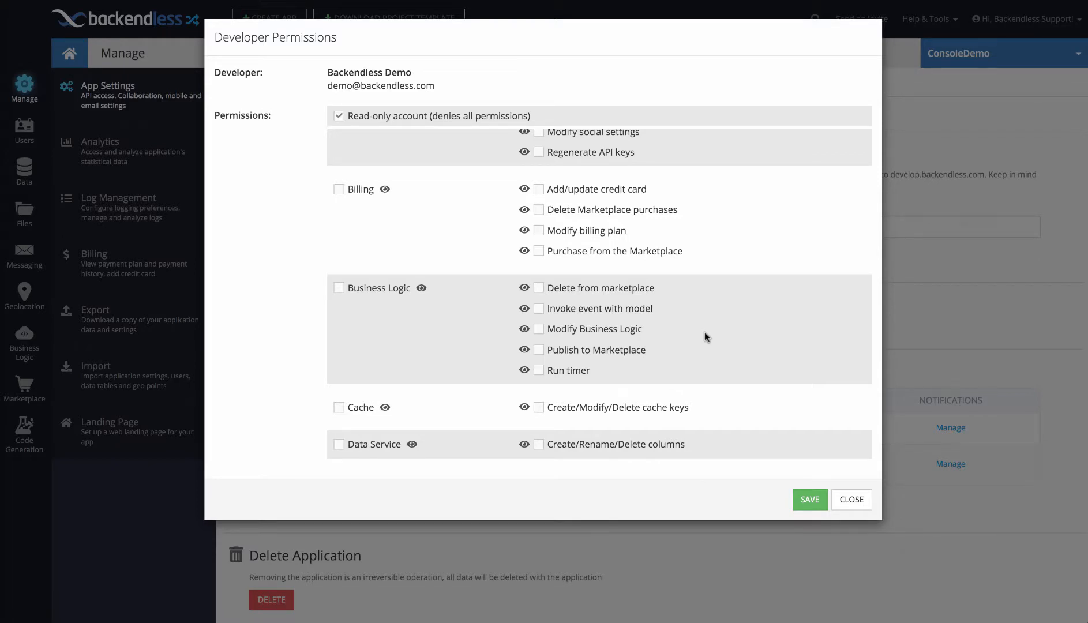
{"action": "mouse_move", "coordinate": [687, 235]}
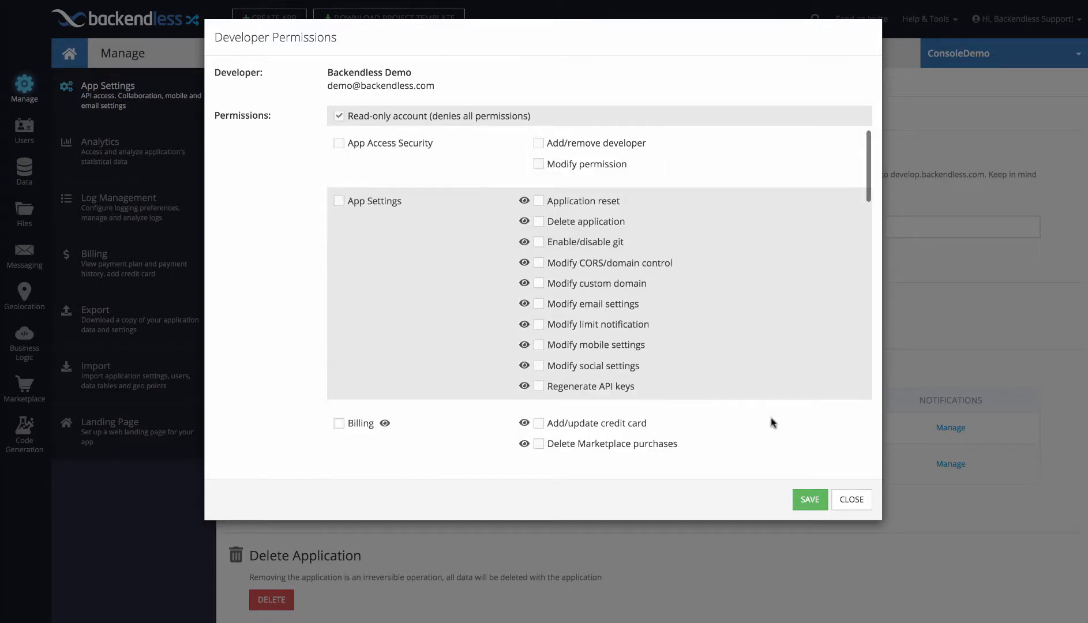
{"action": "left_click", "coordinate": [851, 500]}
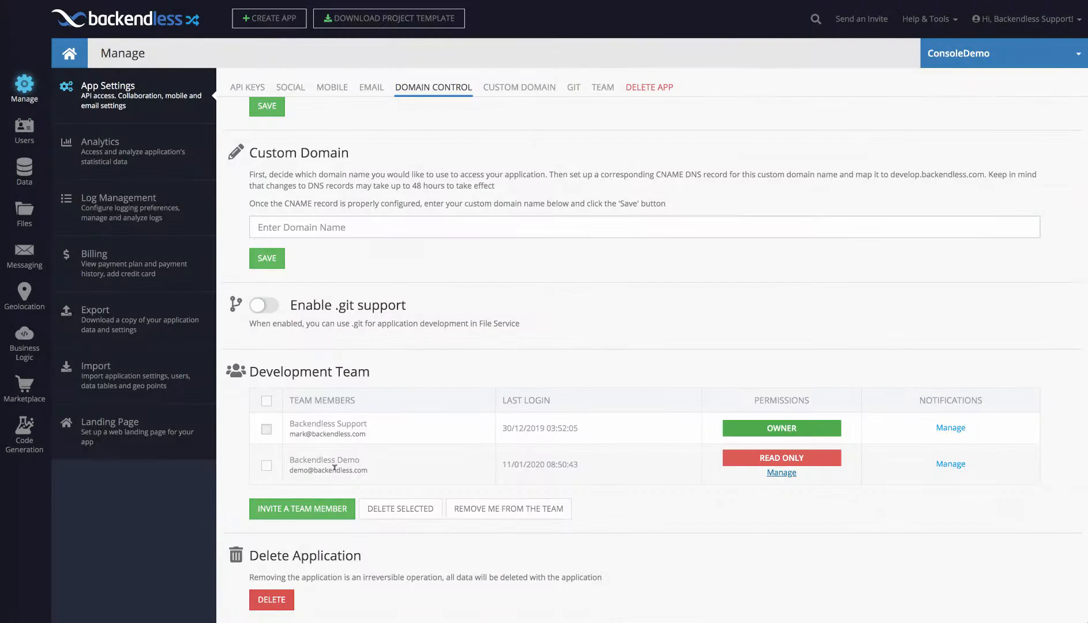
{"action": "mouse_move", "coordinate": [745, 481]}
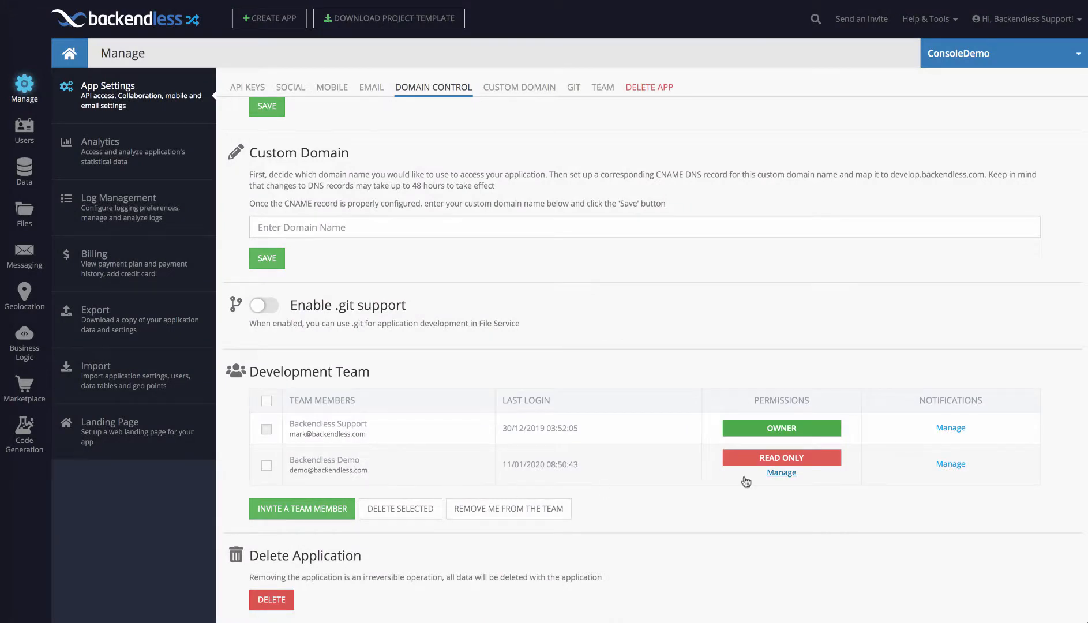
{"action": "mouse_move", "coordinate": [832, 304]}
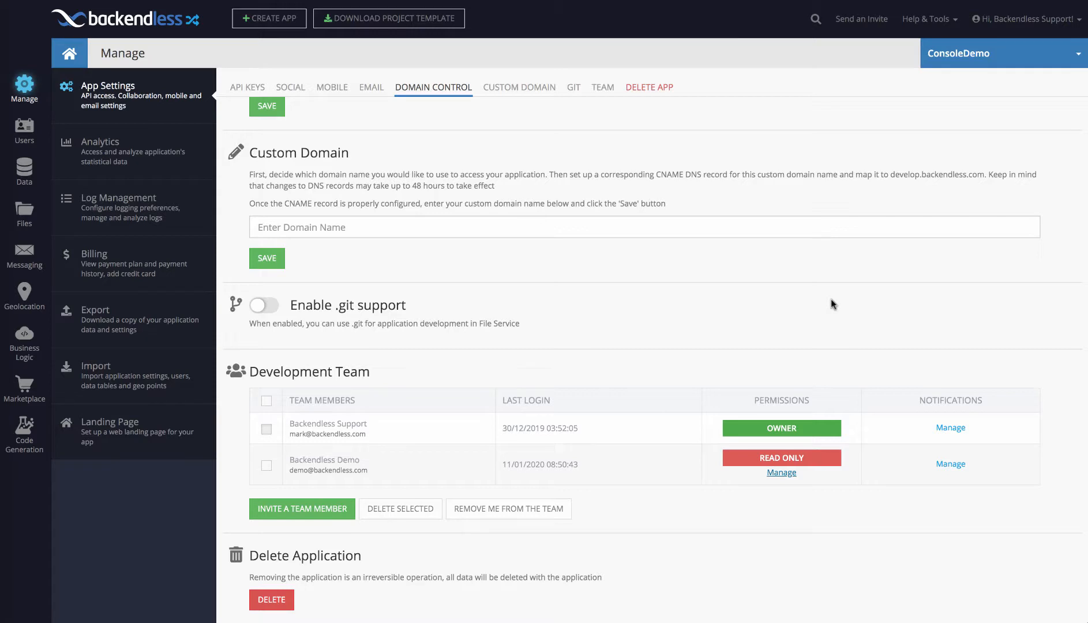
{"action": "mouse_move", "coordinate": [344, 486]}
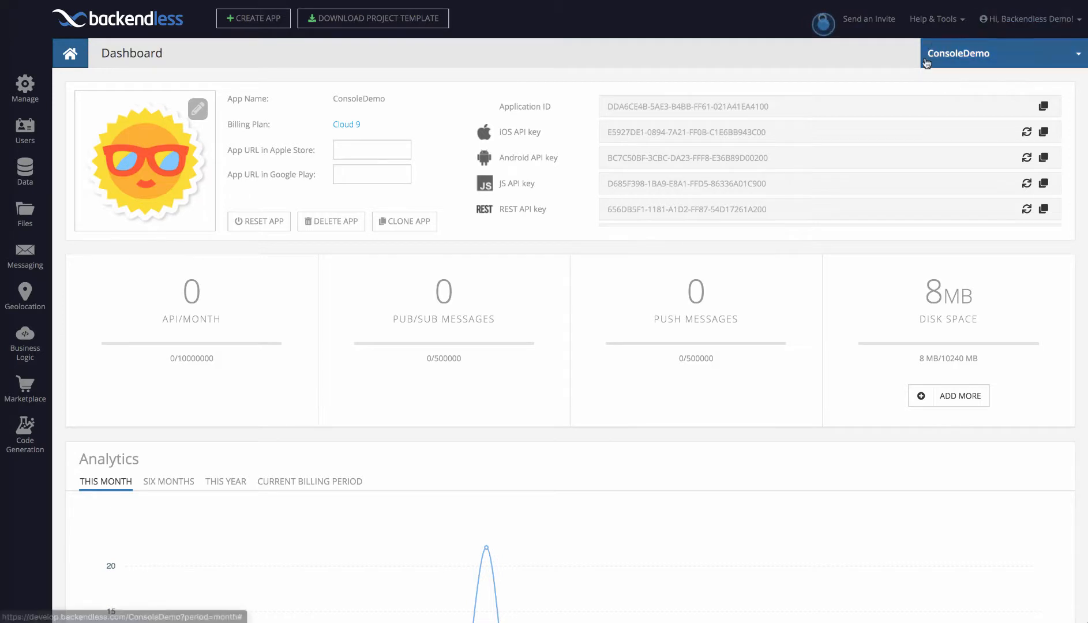
{"action": "mouse_move", "coordinate": [21, 90]}
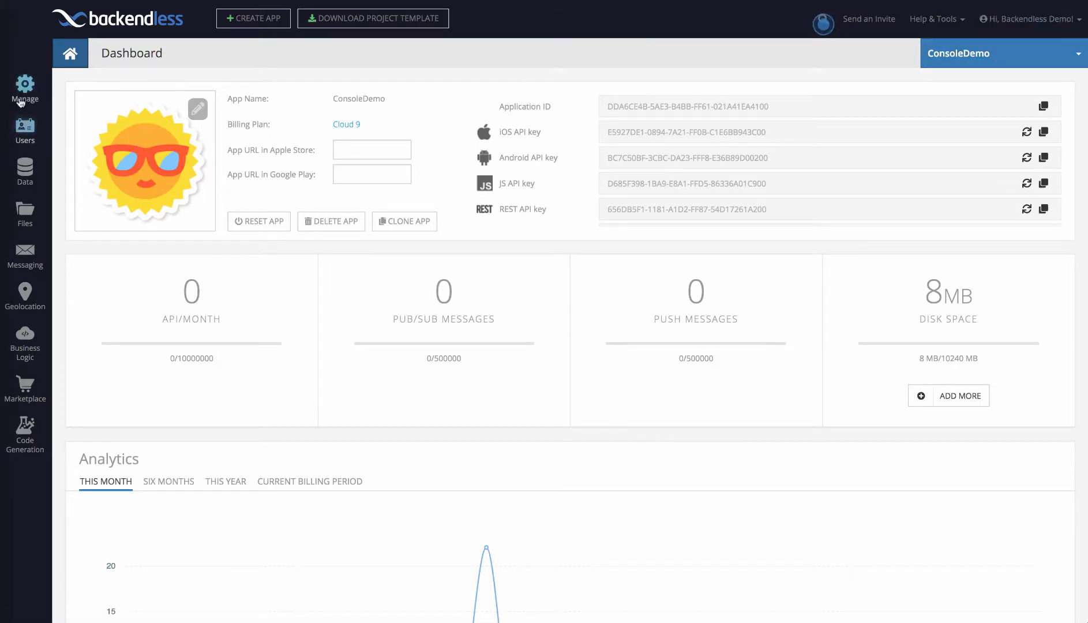
{"action": "mouse_move", "coordinate": [160, 363]}
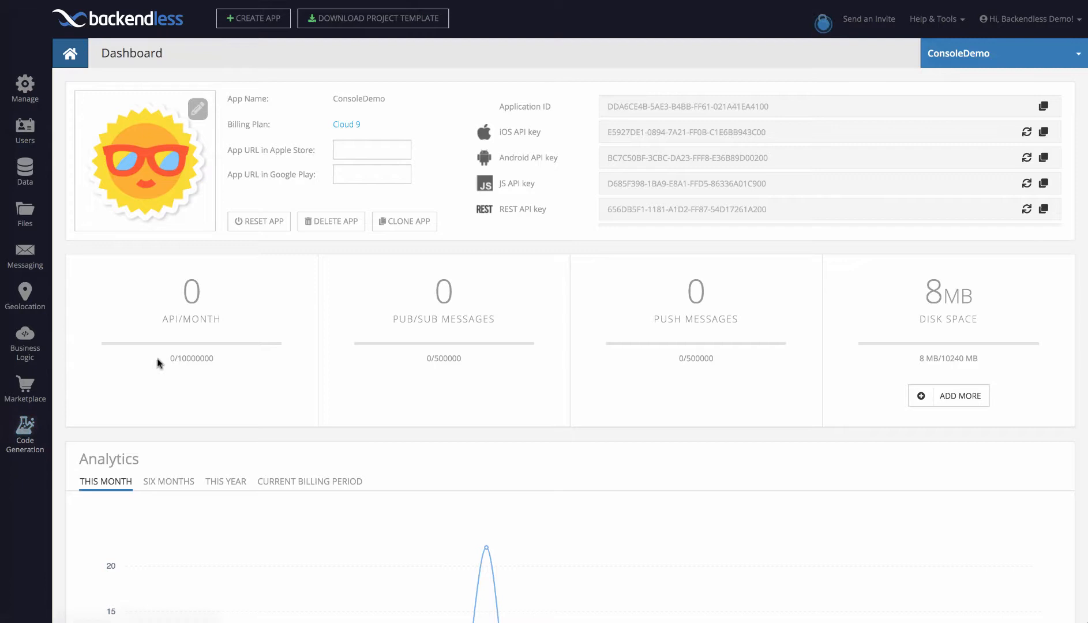
{"action": "mouse_move", "coordinate": [442, 337]}
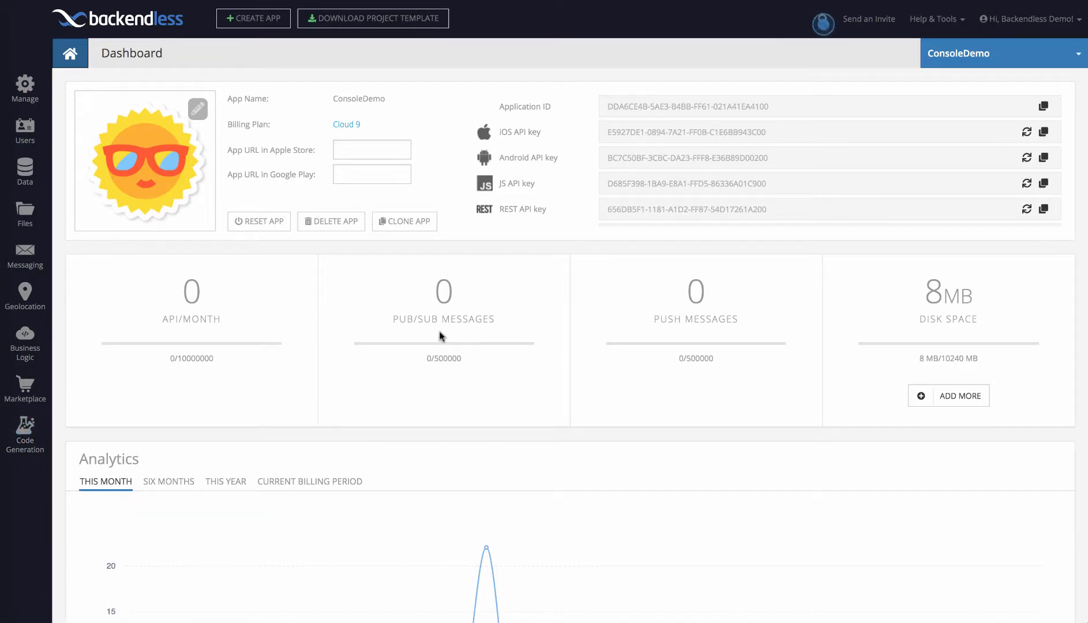
{"action": "mouse_move", "coordinate": [296, 203]}
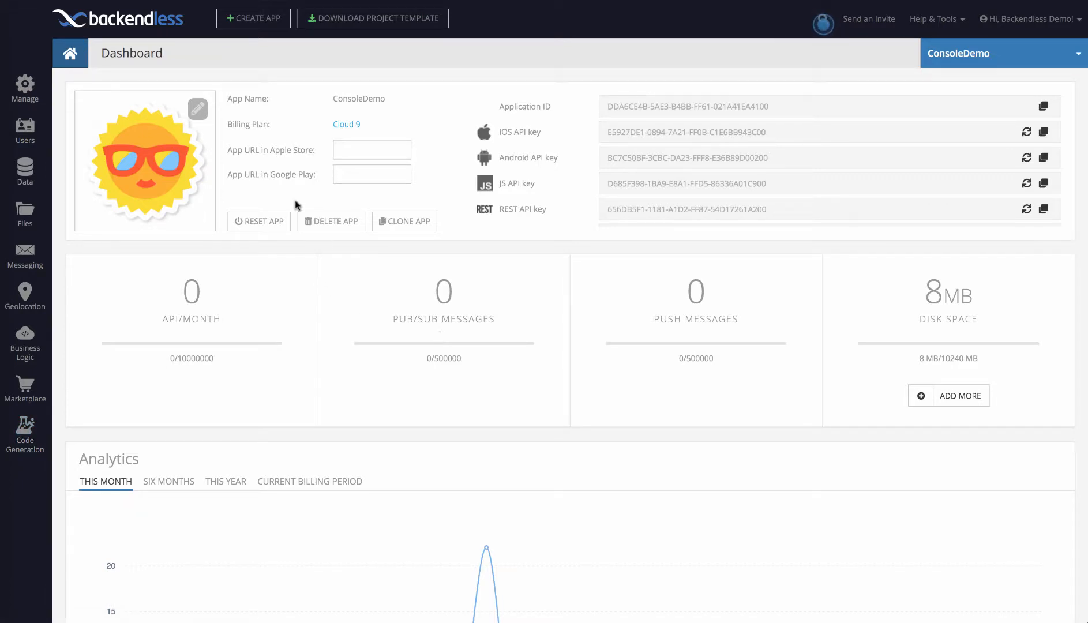
{"action": "mouse_move", "coordinate": [360, 214]}
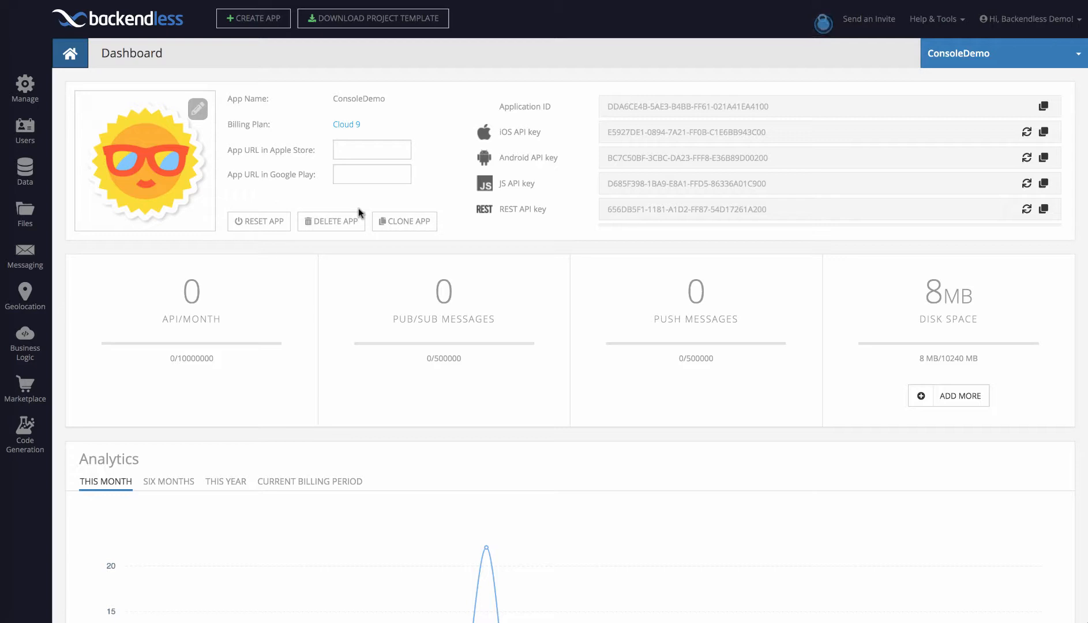
{"action": "mouse_move", "coordinate": [76, 174]}
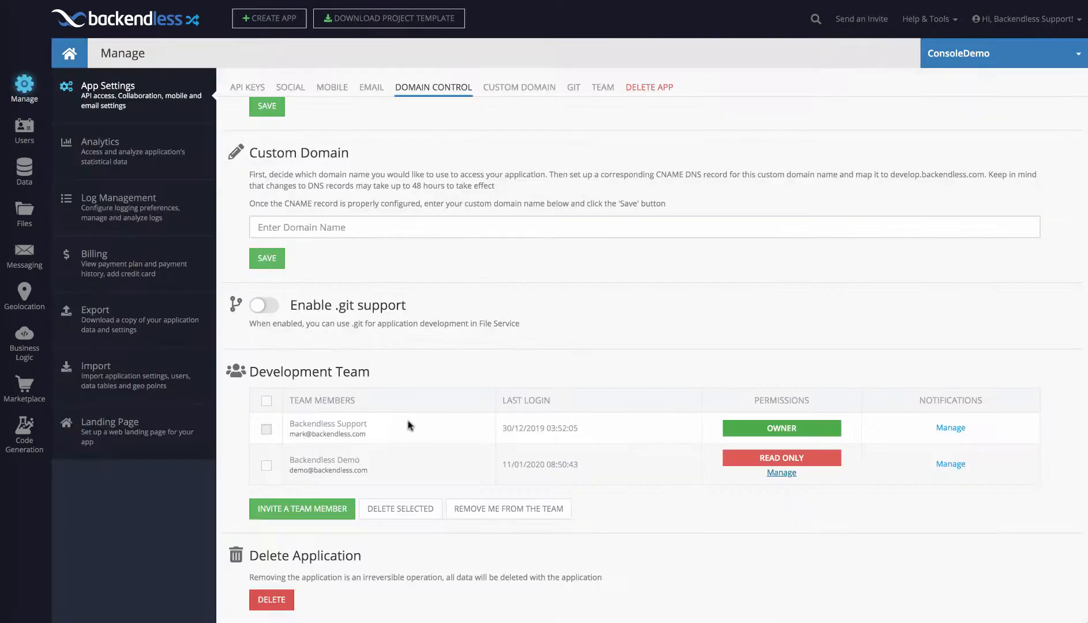
Hide Security Roles, App Settings and all other sections except Messaging/Push Notifications, then save.
{"action": "left_click", "coordinate": [781, 472]}
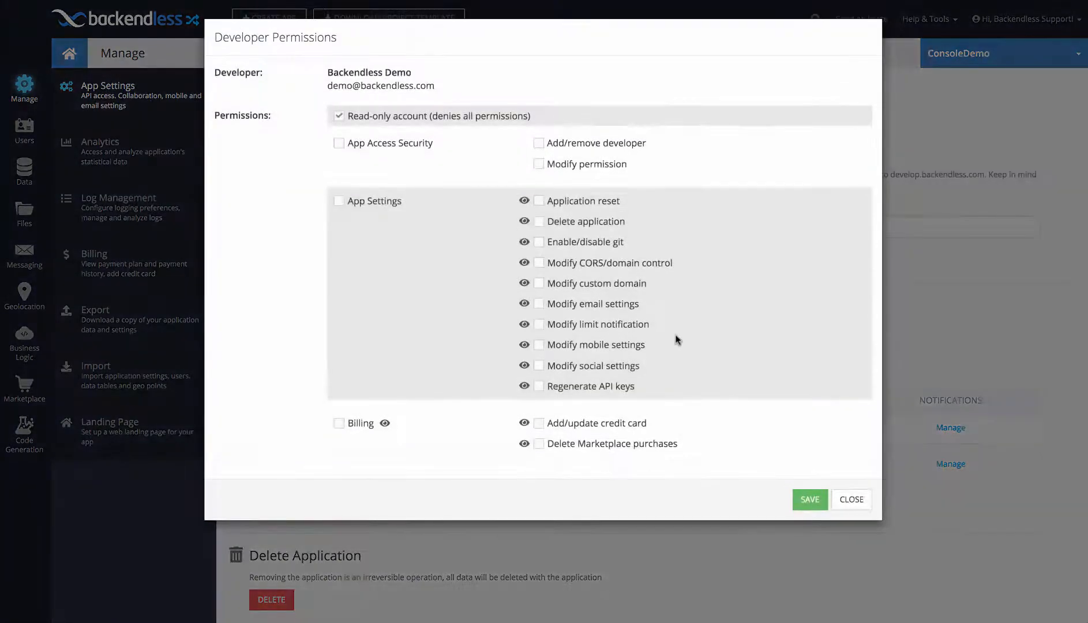
{"action": "mouse_move", "coordinate": [475, 154]}
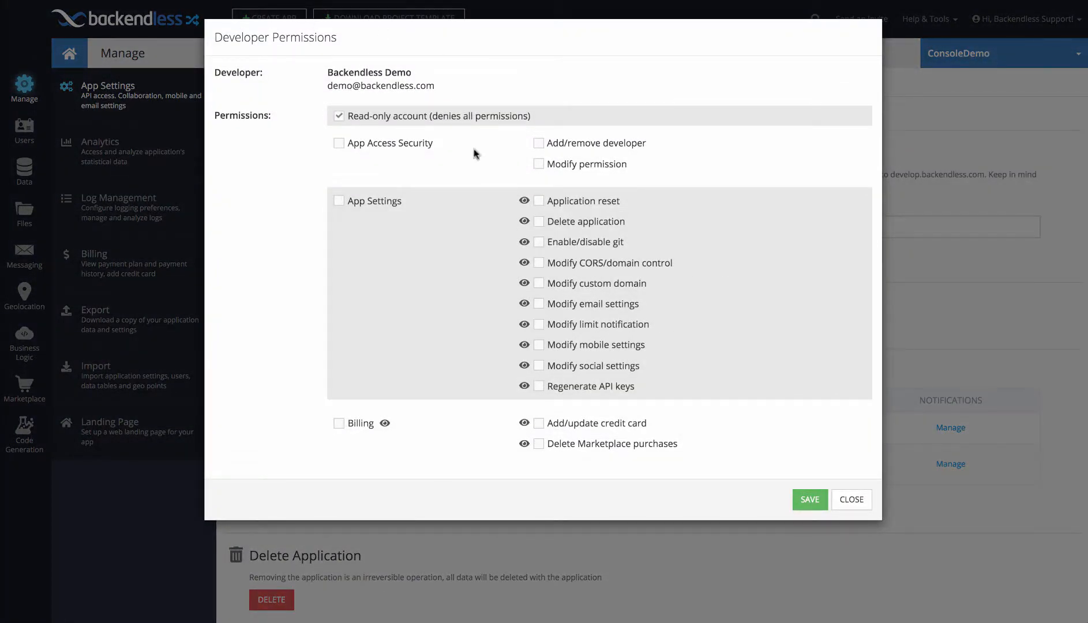
{"action": "scroll", "scroll_direction": "down", "scroll_amount": 3}
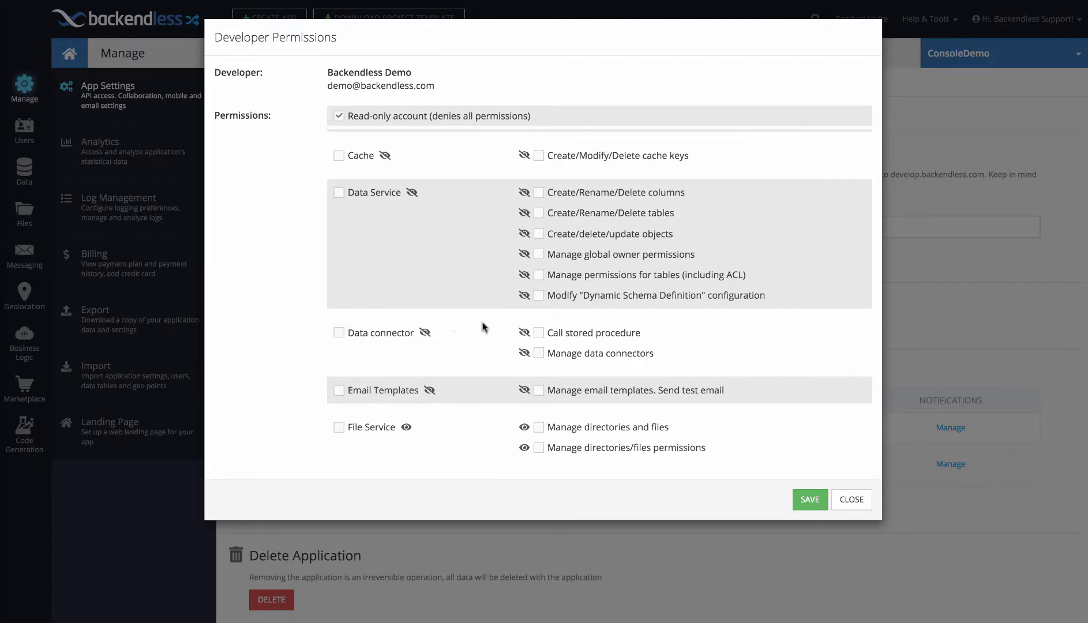
{"action": "scroll", "scroll_direction": "down", "scroll_amount": 3}
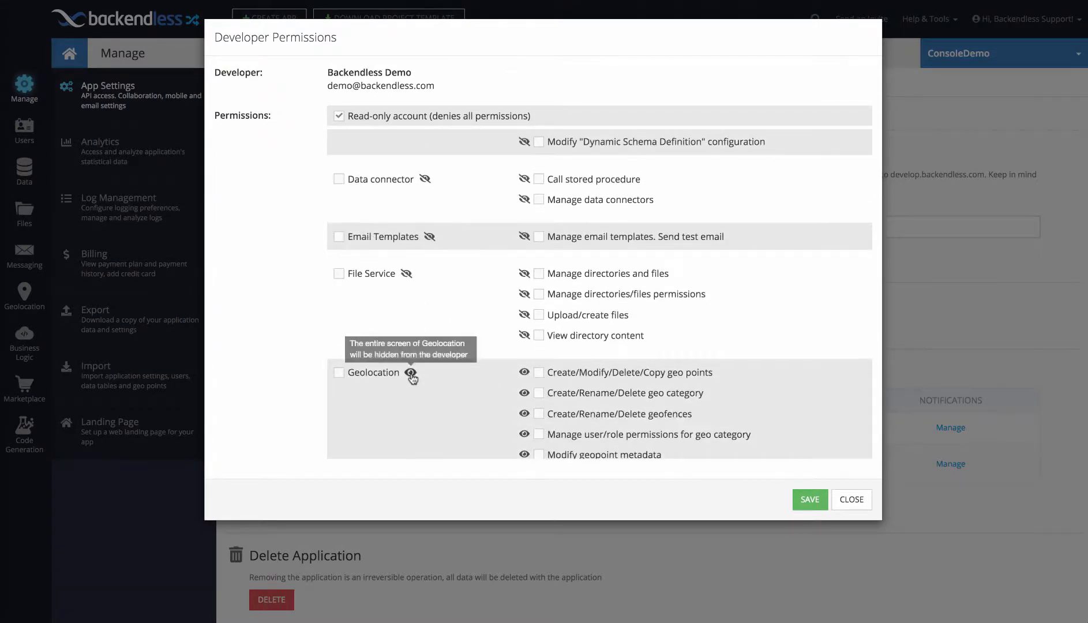
{"action": "scroll", "scroll_direction": "down", "scroll_amount": 3}
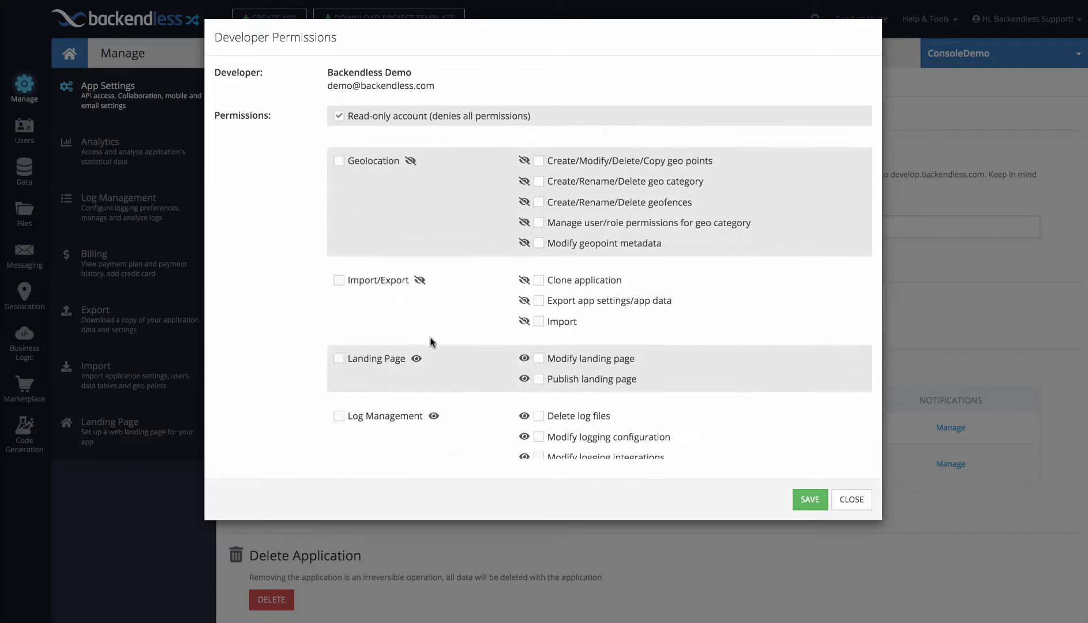
{"action": "scroll", "scroll_direction": "down", "scroll_amount": 3}
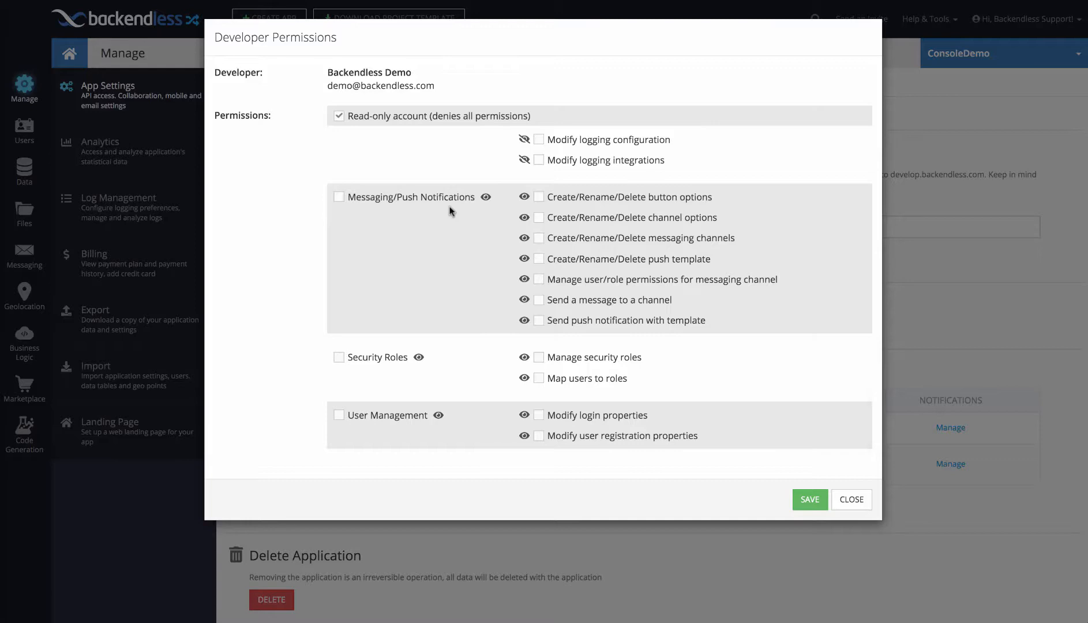
{"action": "mouse_move", "coordinate": [470, 243]}
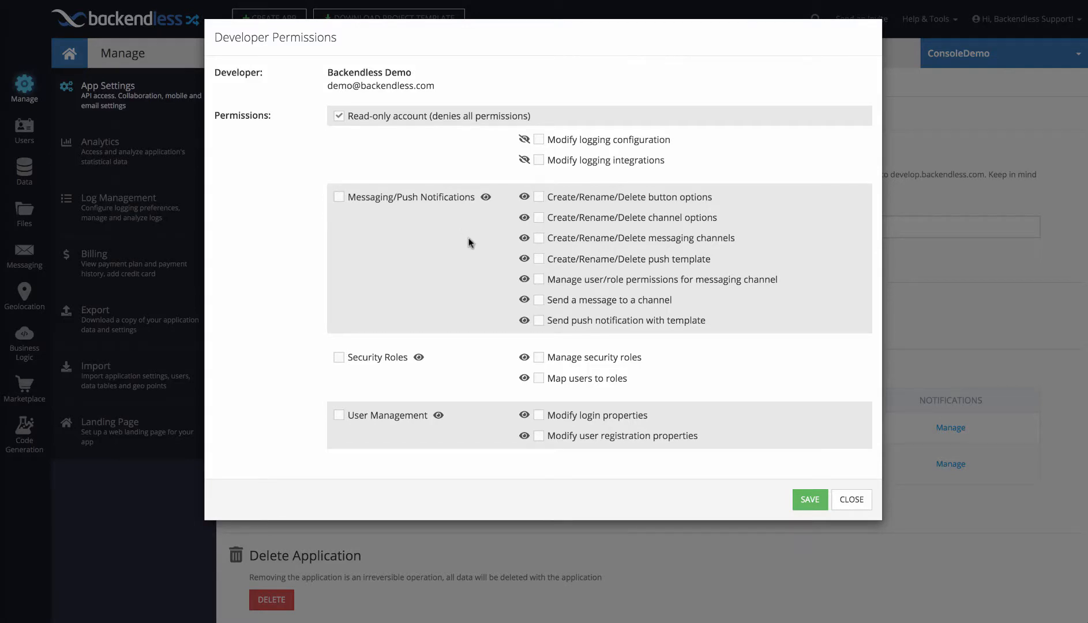
{"action": "left_click", "coordinate": [418, 357]}
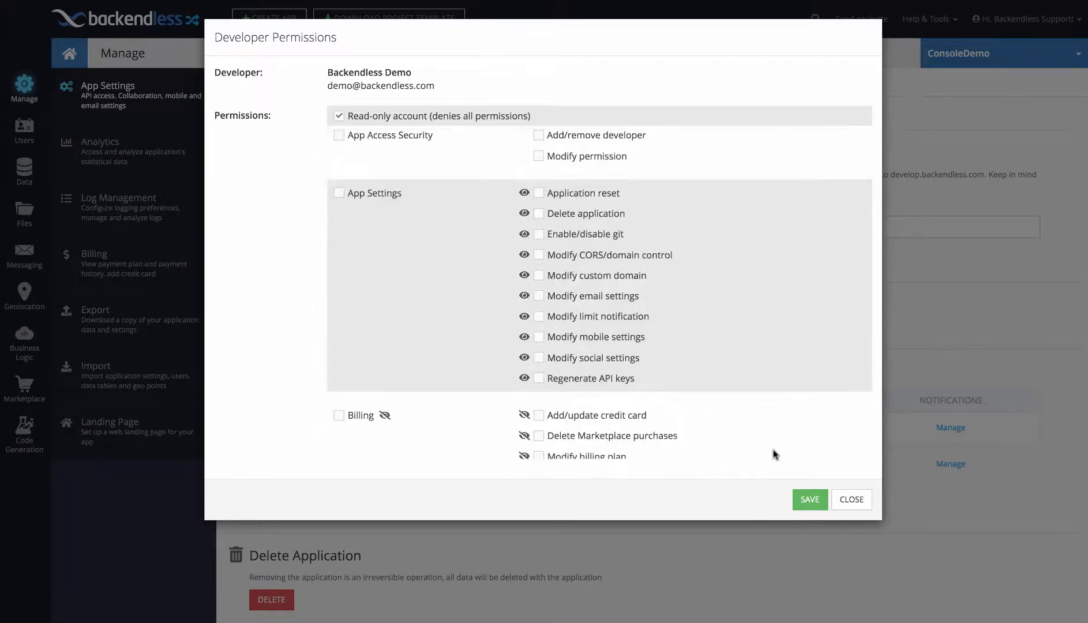
{"action": "mouse_move", "coordinate": [525, 193]}
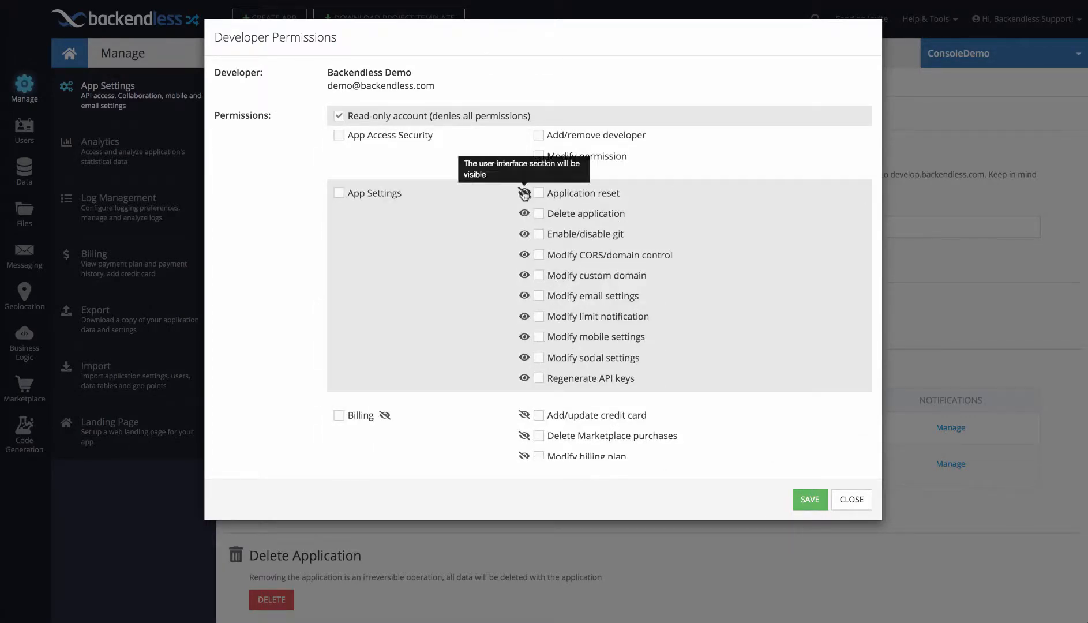
{"action": "left_click", "coordinate": [524, 194]}
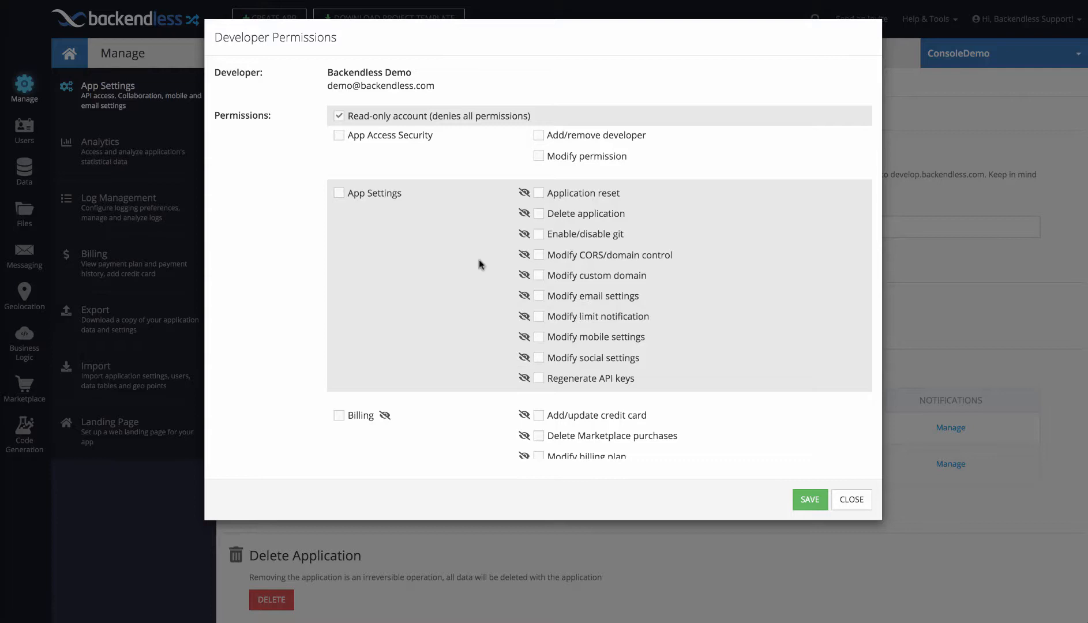
{"action": "left_click", "coordinate": [809, 500]}
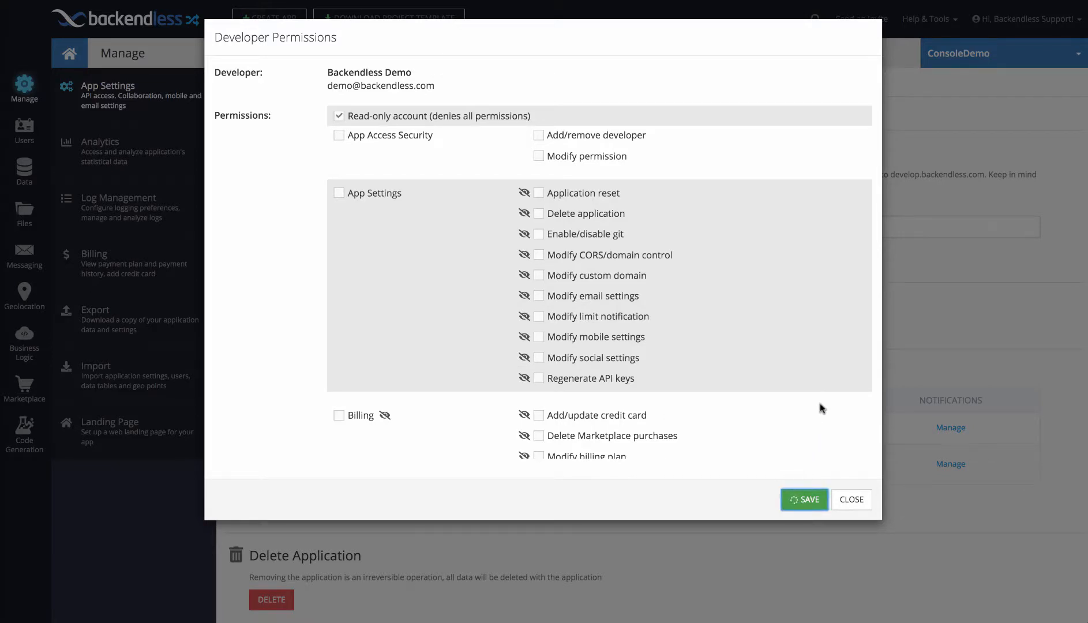
Switch to the demo user's console session to see the reduced sidebar.
{"action": "left_click", "coordinate": [852, 499]}
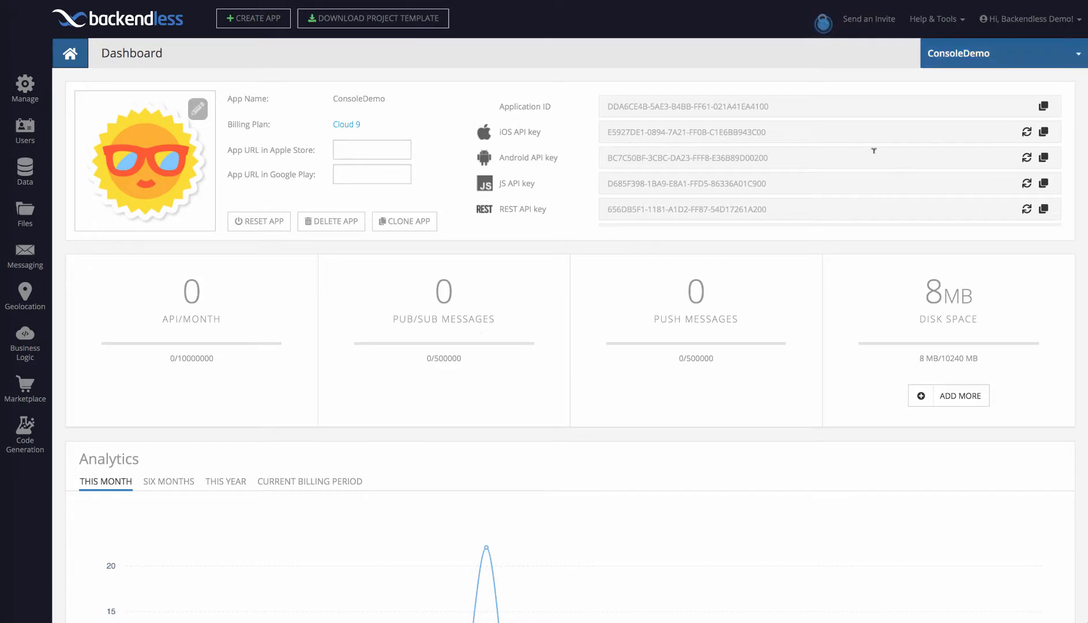
{"action": "mouse_move", "coordinate": [727, 231]}
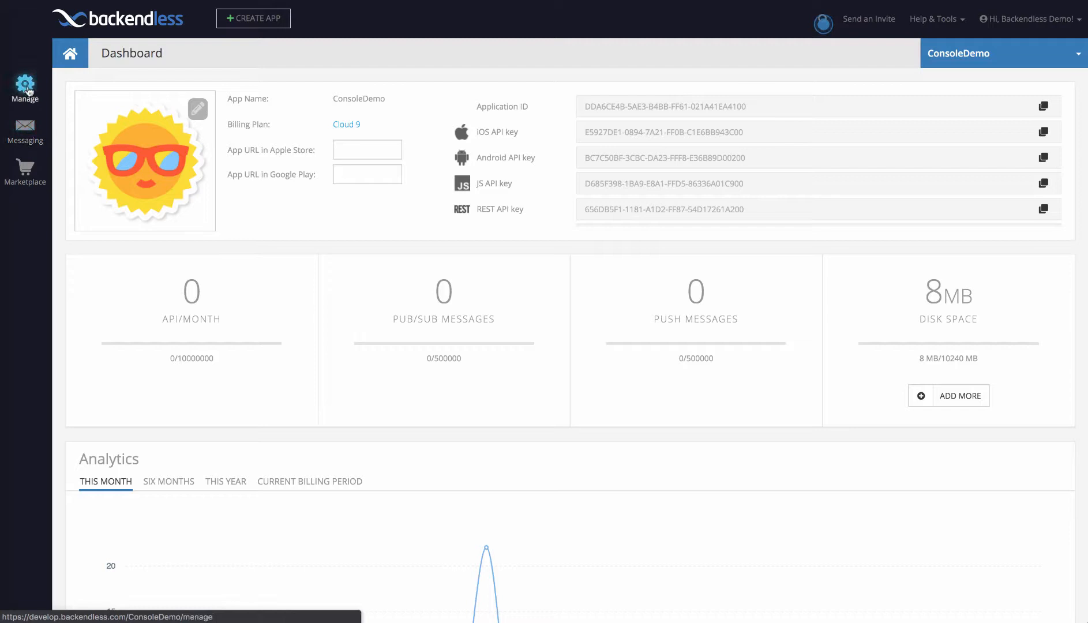
Check the demo user's Manage and Messaging pages, then return to the owner's team settings.
{"action": "left_click", "coordinate": [24, 85]}
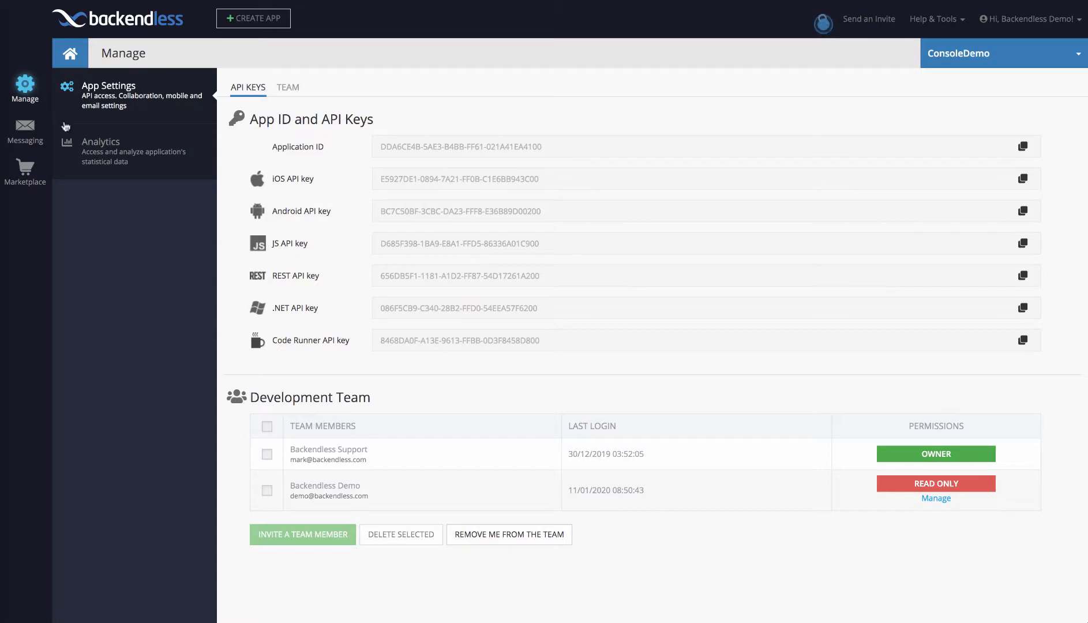
{"action": "left_click", "coordinate": [25, 128]}
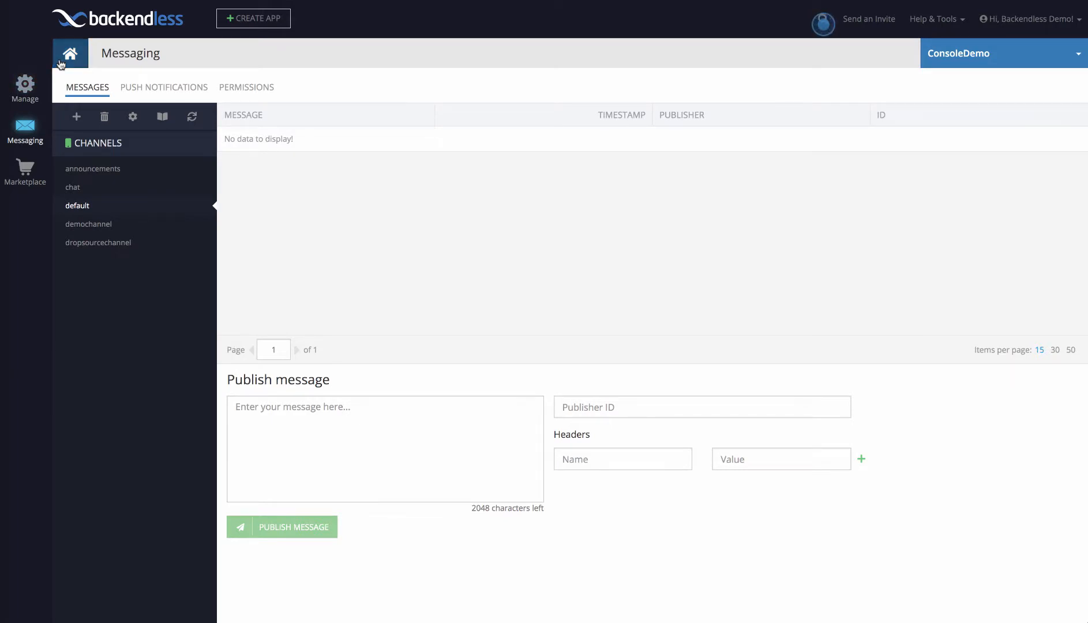
{"action": "left_click", "coordinate": [71, 53]}
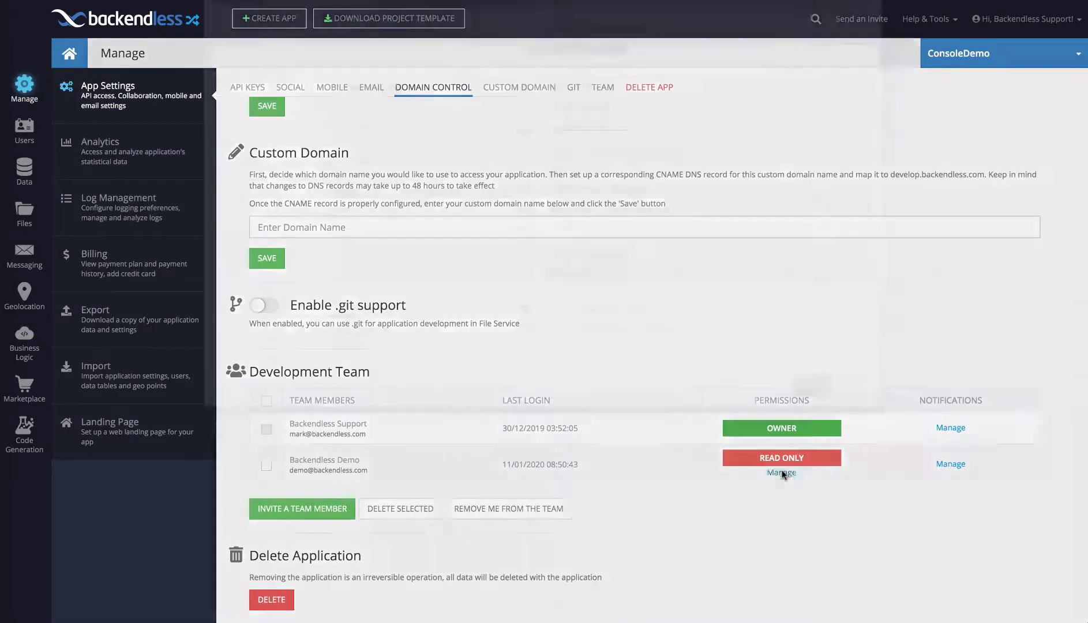
Reopen Backendless Demo's Developer Permissions and scroll through the section visibility list.
{"action": "left_click", "coordinate": [780, 472]}
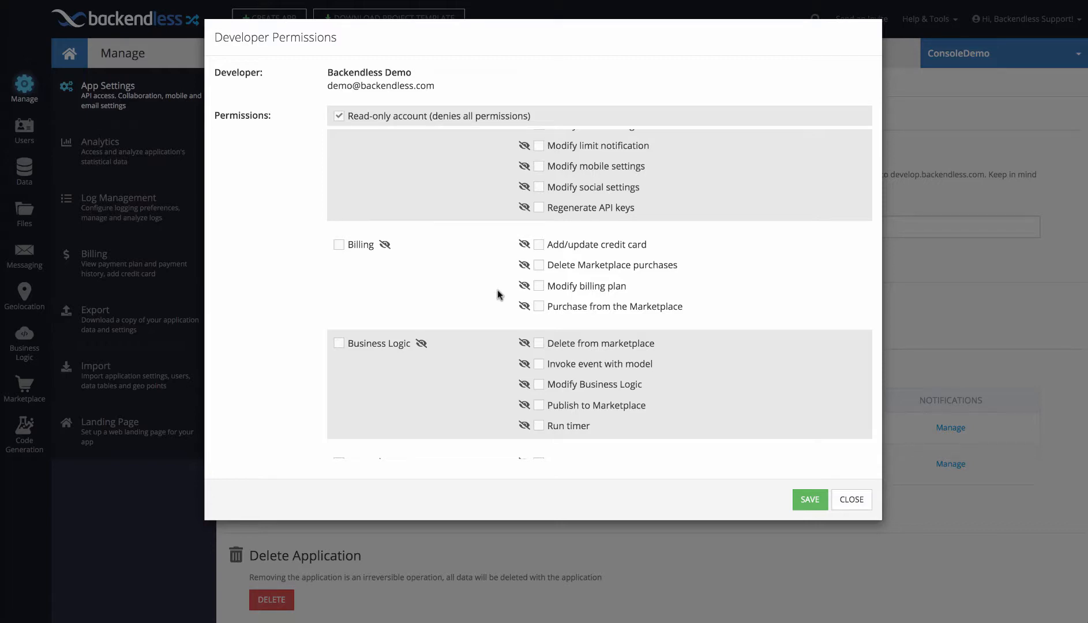
{"action": "scroll", "scroll_direction": "down", "scroll_amount": 3}
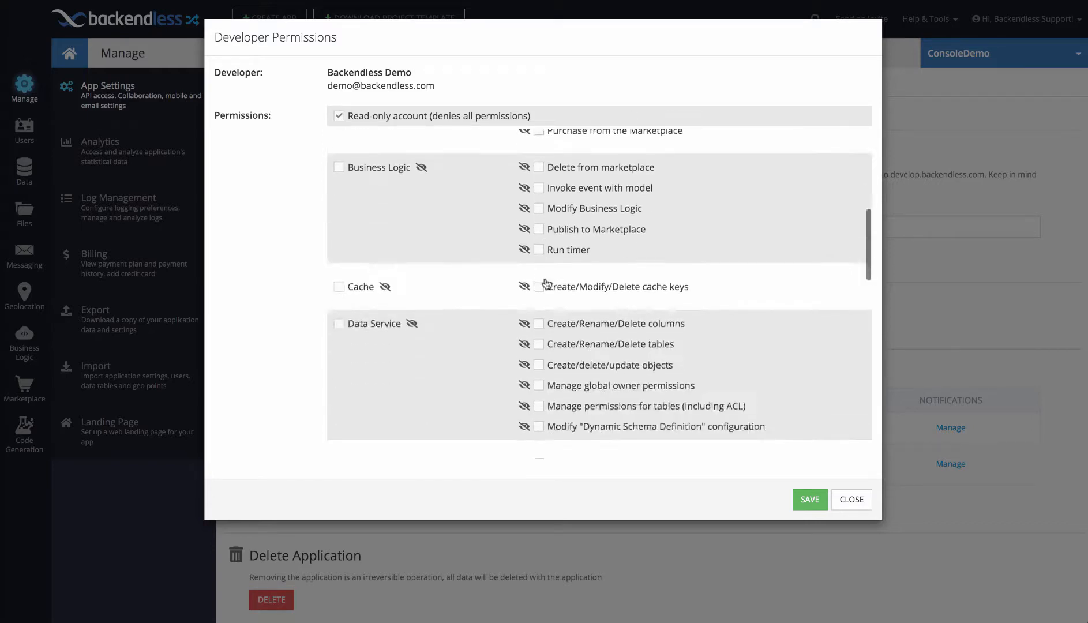
{"action": "scroll", "scroll_direction": "down", "scroll_amount": 3}
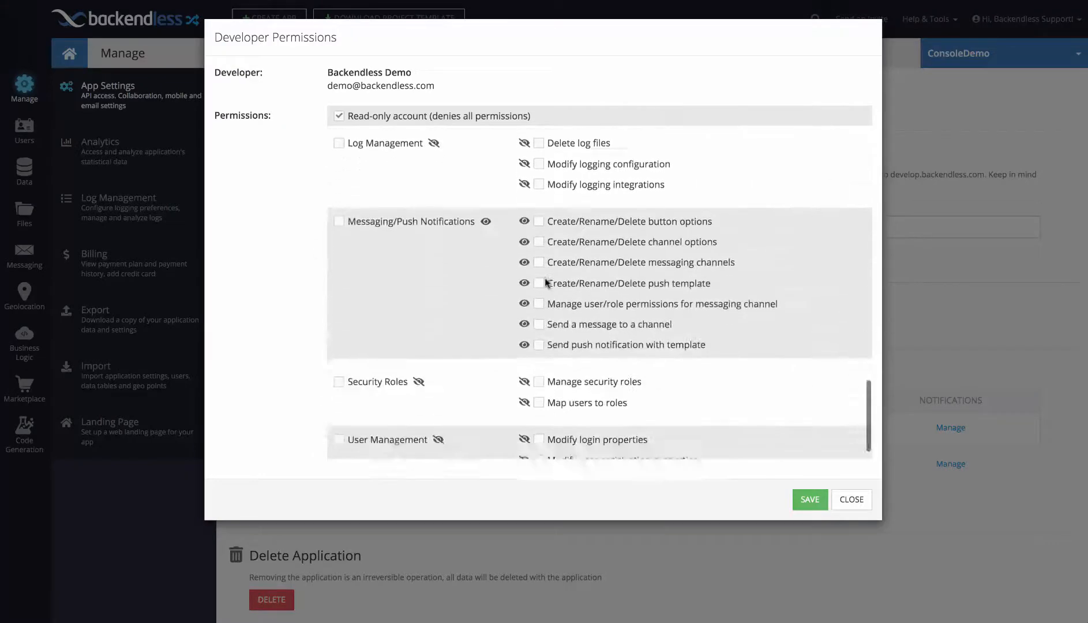
{"action": "scroll", "scroll_direction": "down", "scroll_amount": 3}
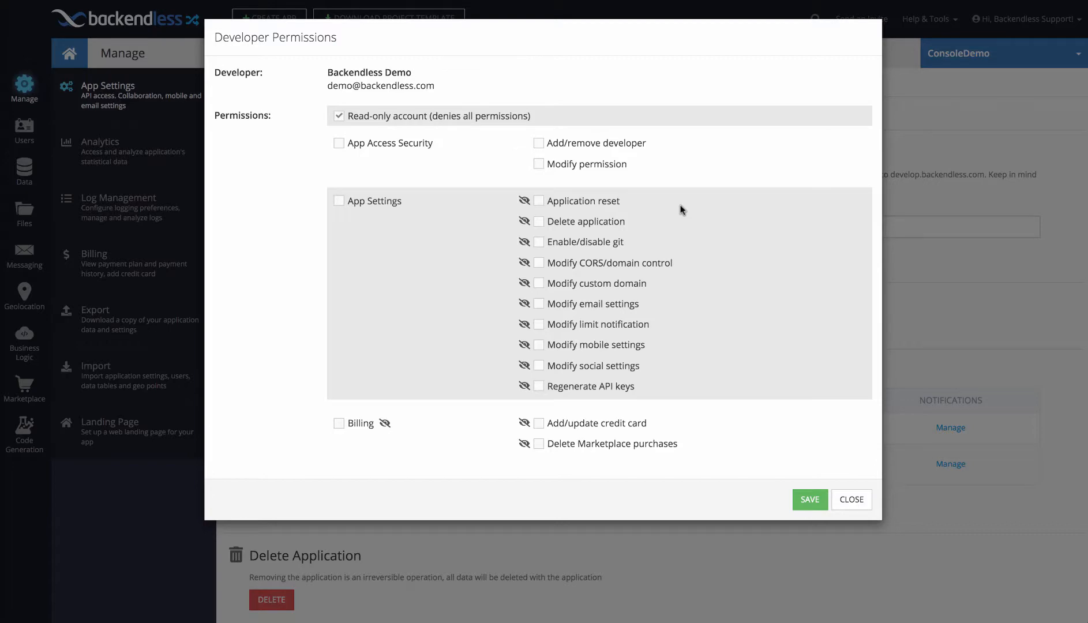
{"action": "mouse_move", "coordinate": [806, 364]}
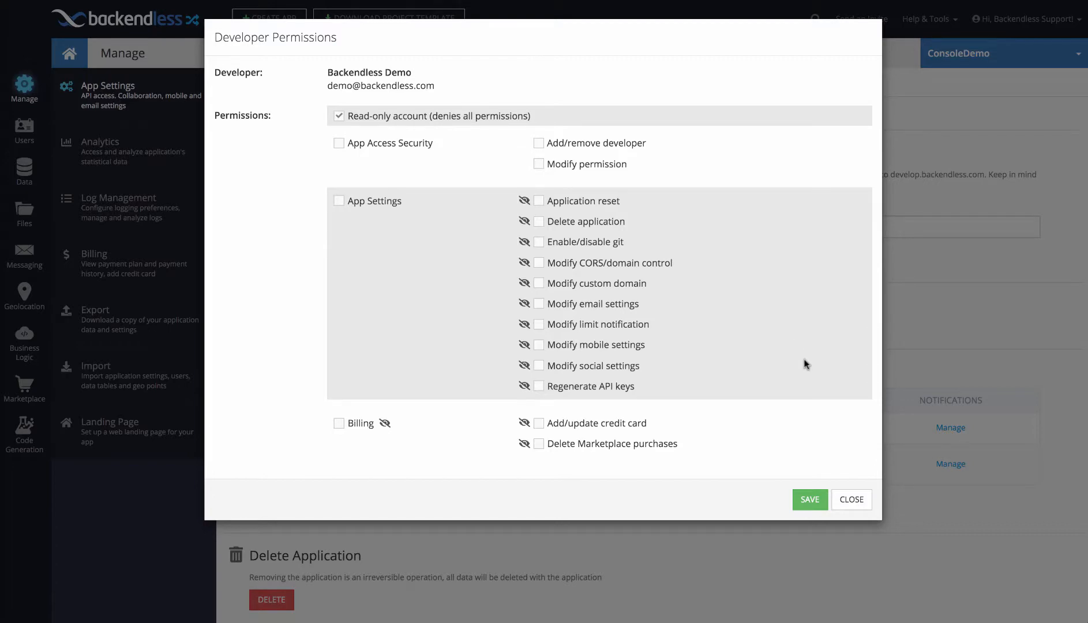